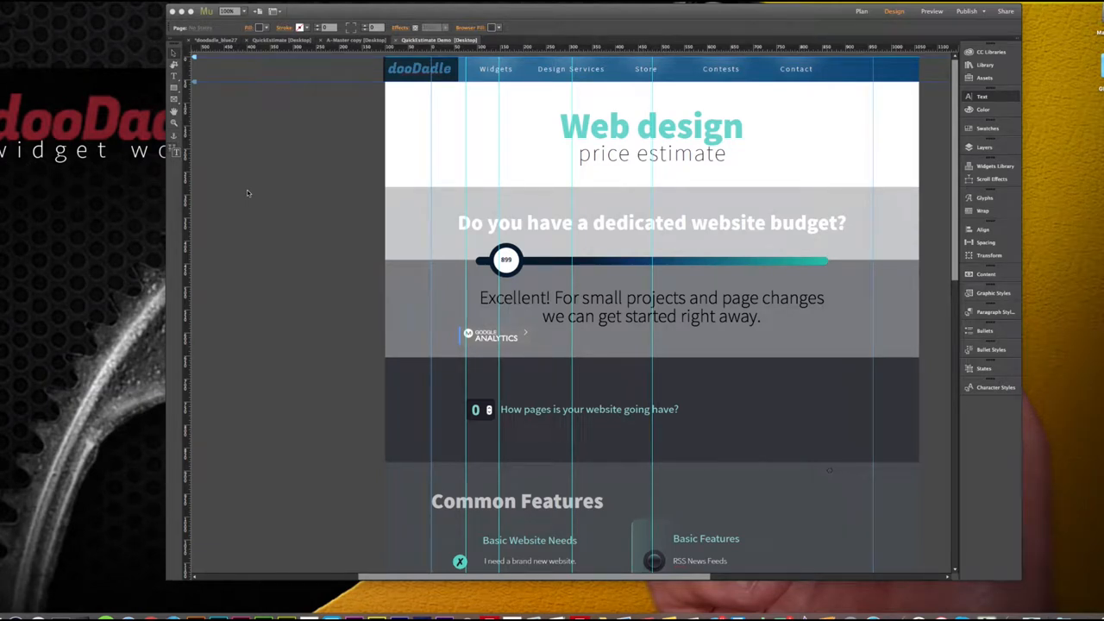
pyautogui.moveTo(598, 251)
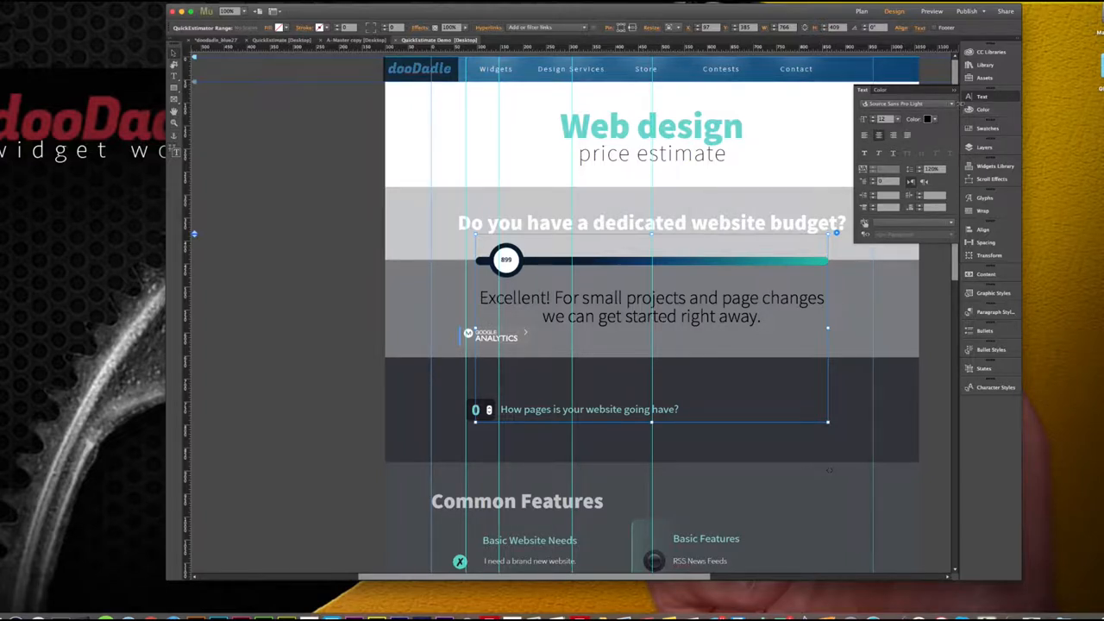
# Show the web font list for choosing the Nothing You Could Do font
pyautogui.click(906, 103)
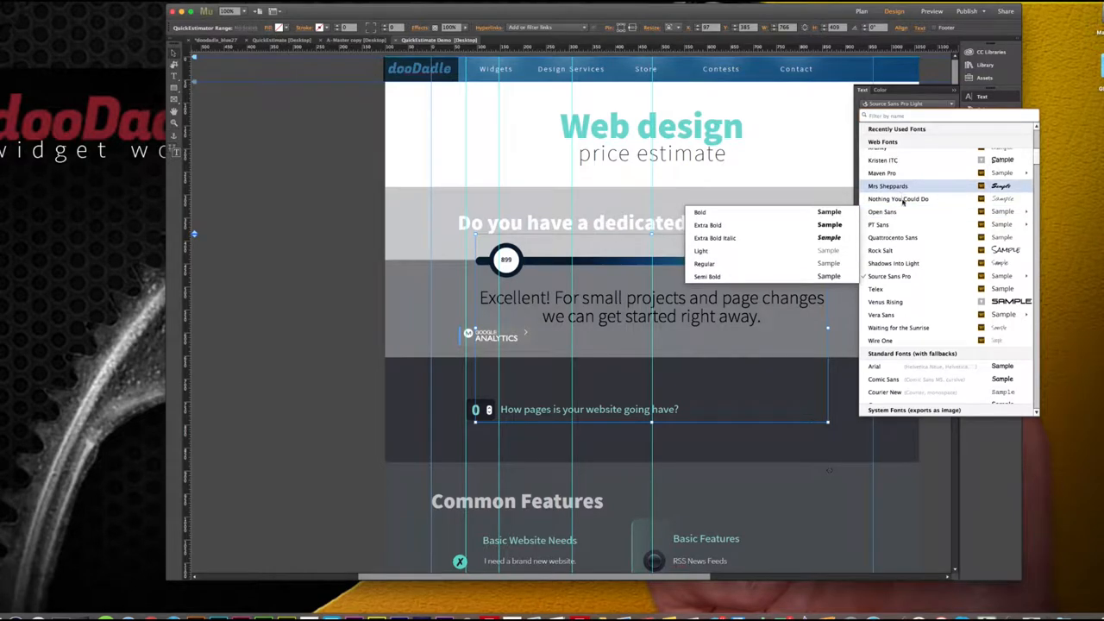
pyautogui.moveTo(903, 200)
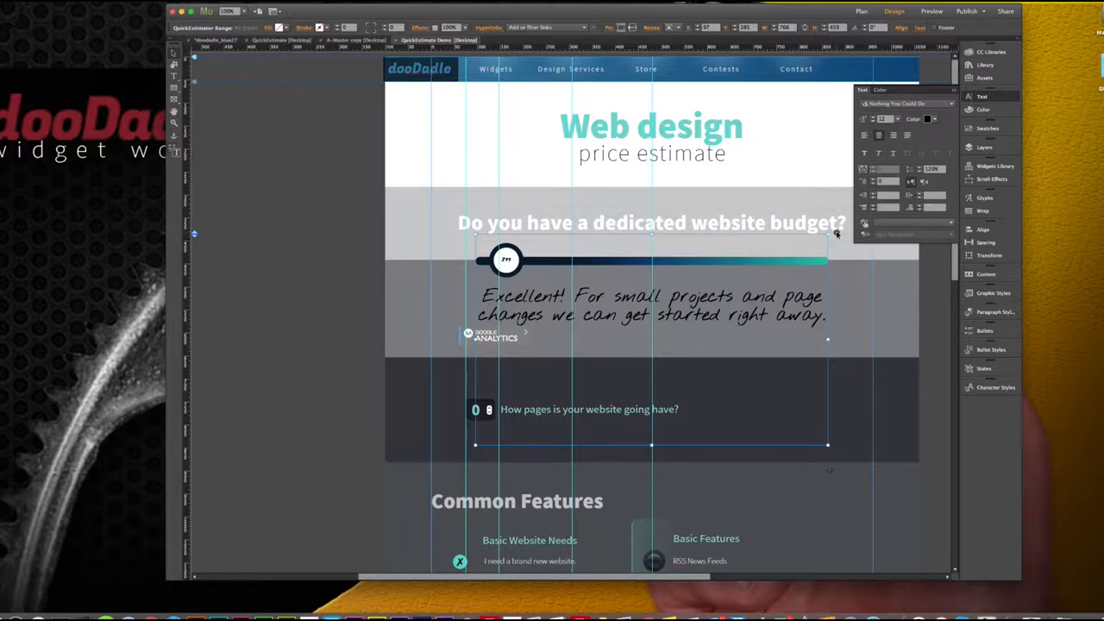
pyautogui.moveTo(828, 339)
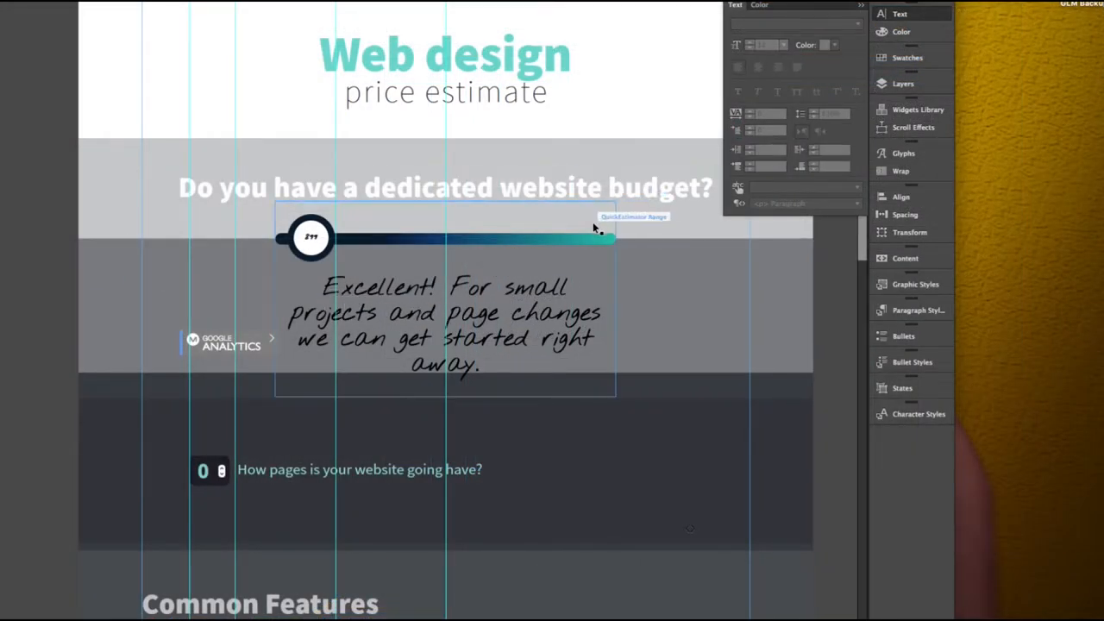
# Reveal the QuickEstimator Range Options with name 'budget' and pre-set value 899 selected
pyautogui.click(634, 216)
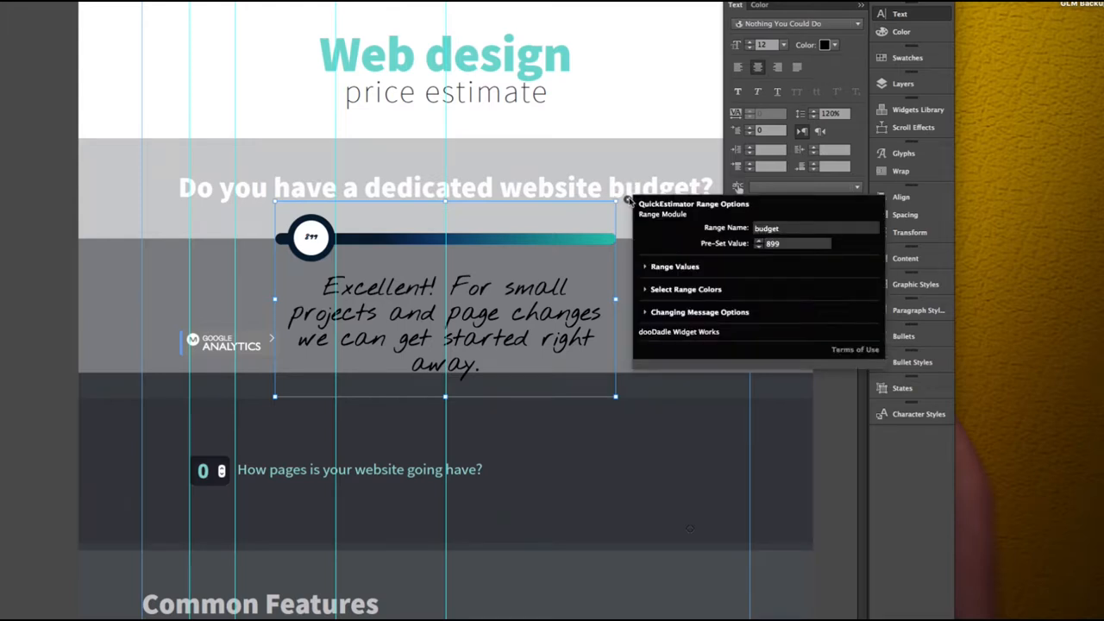
pyautogui.moveTo(725, 261)
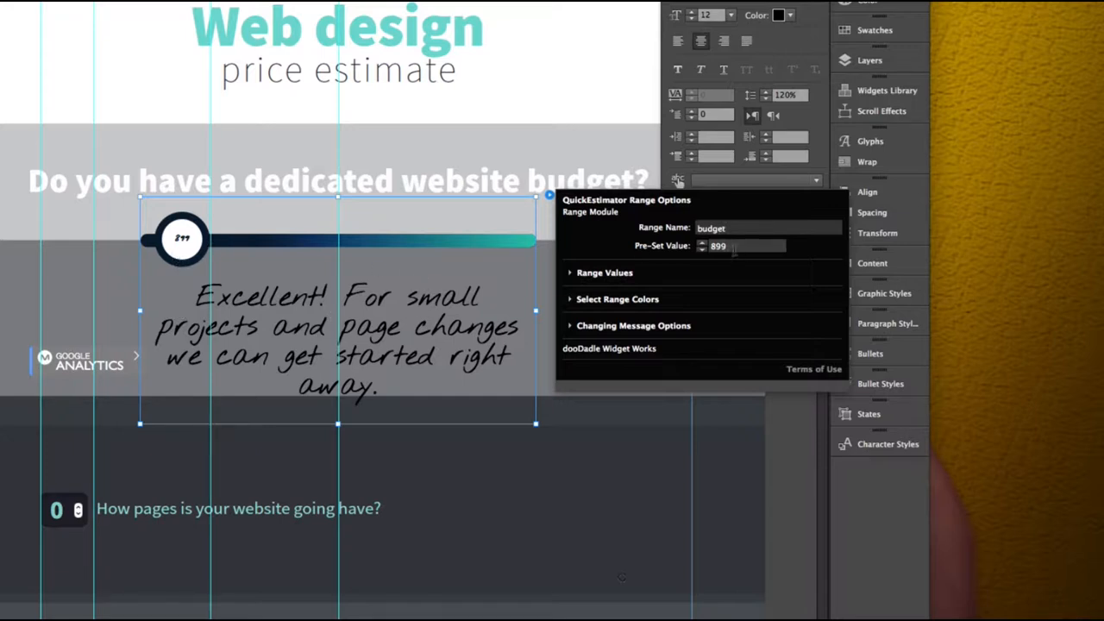
pyautogui.click(742, 246)
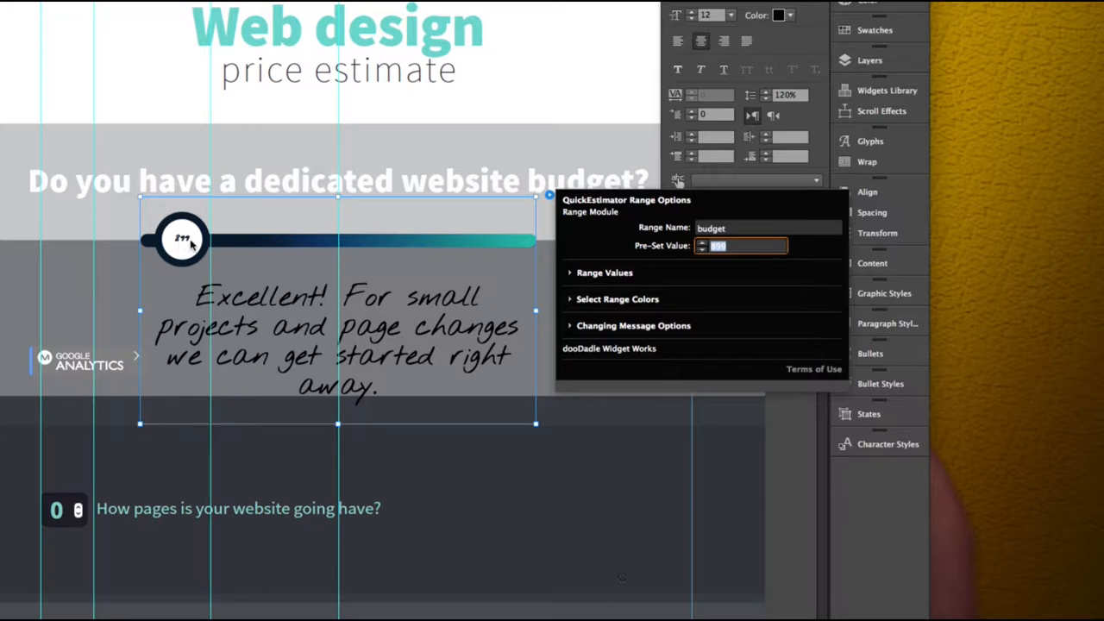
pyautogui.click(603, 273)
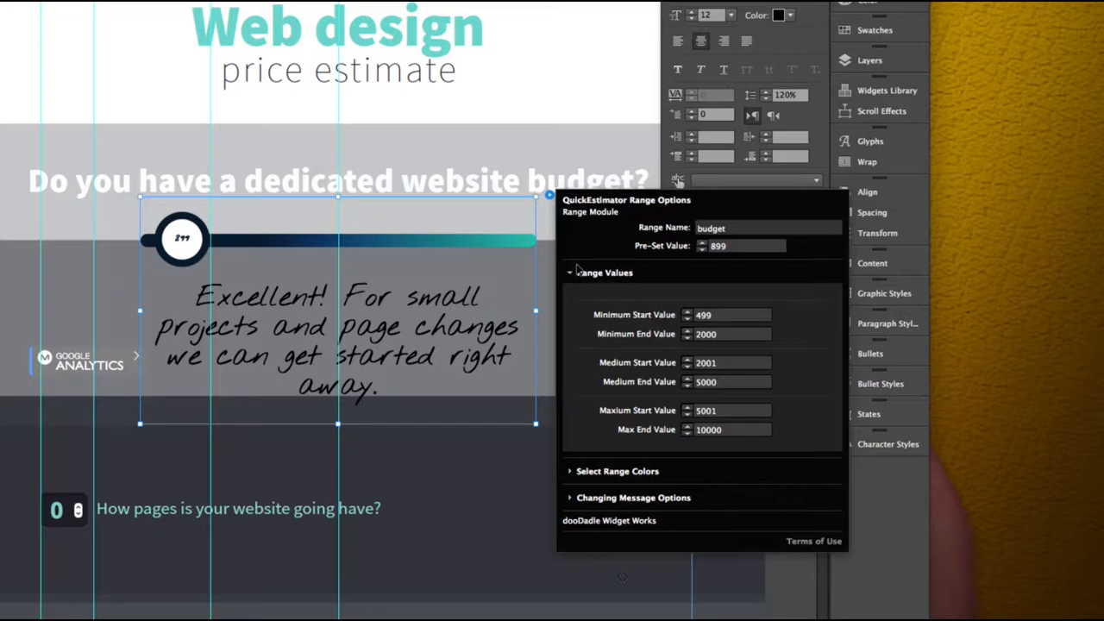
pyautogui.moveTo(326, 248)
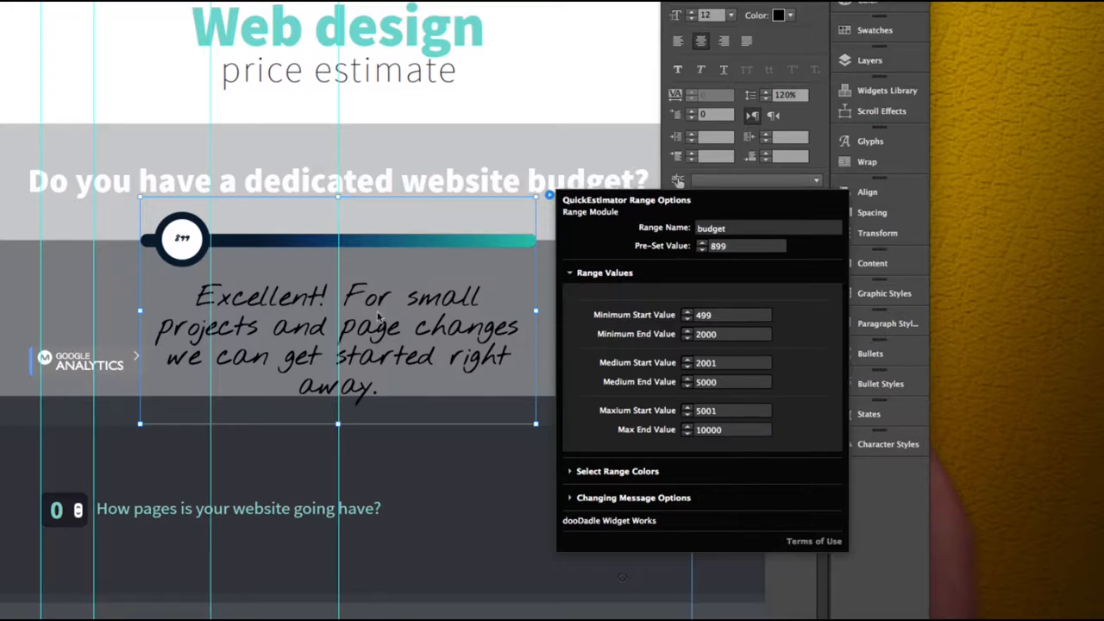
pyautogui.moveTo(144, 246)
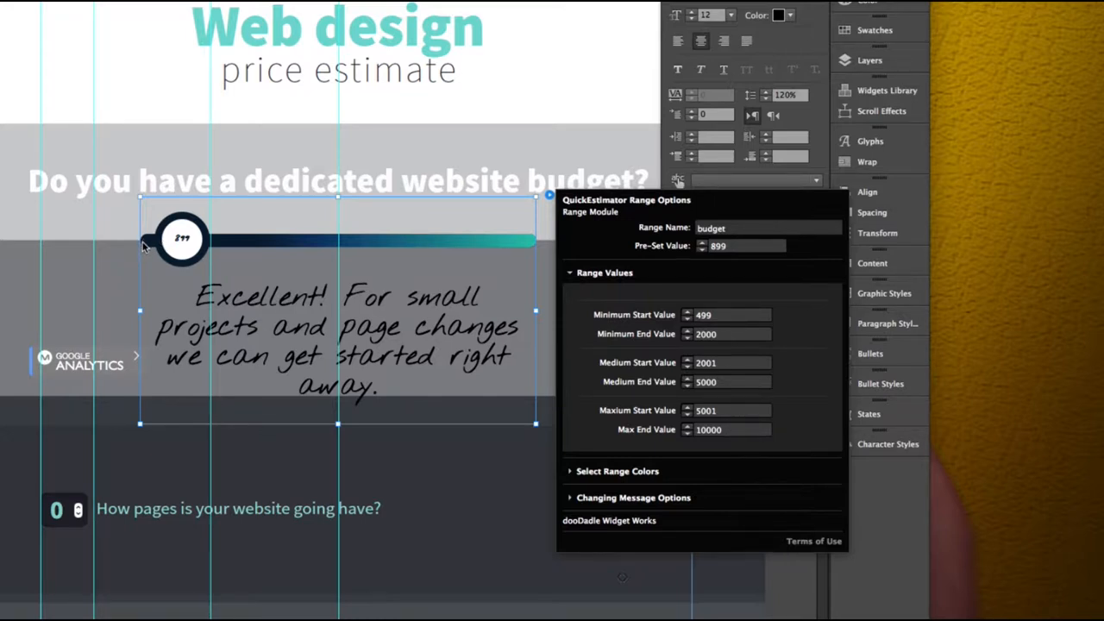
pyautogui.moveTo(651, 321)
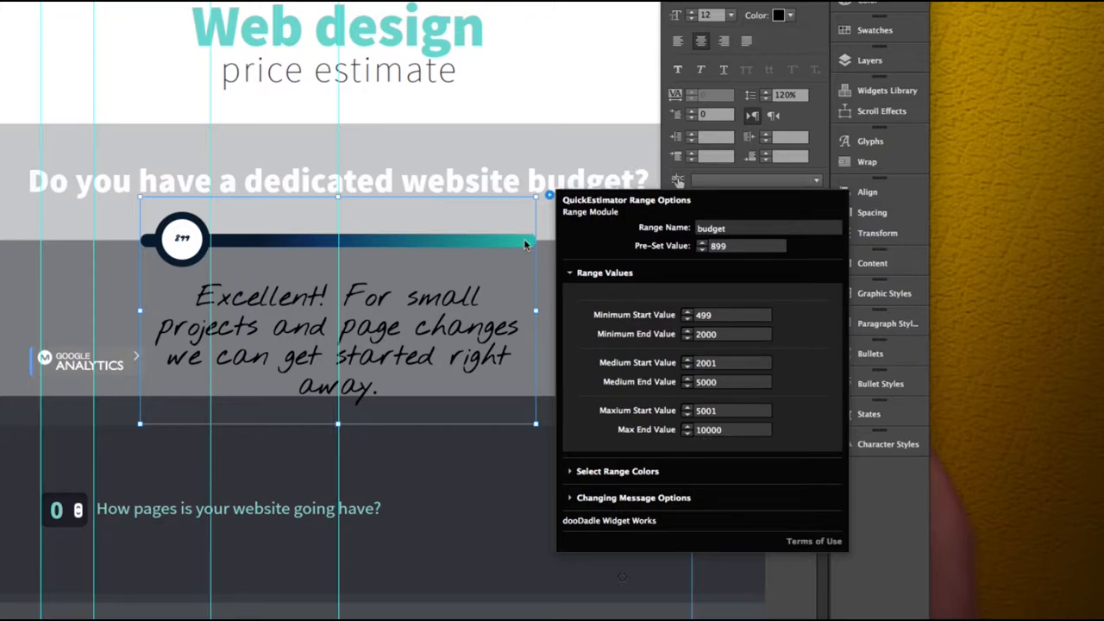
pyautogui.moveTo(296, 254)
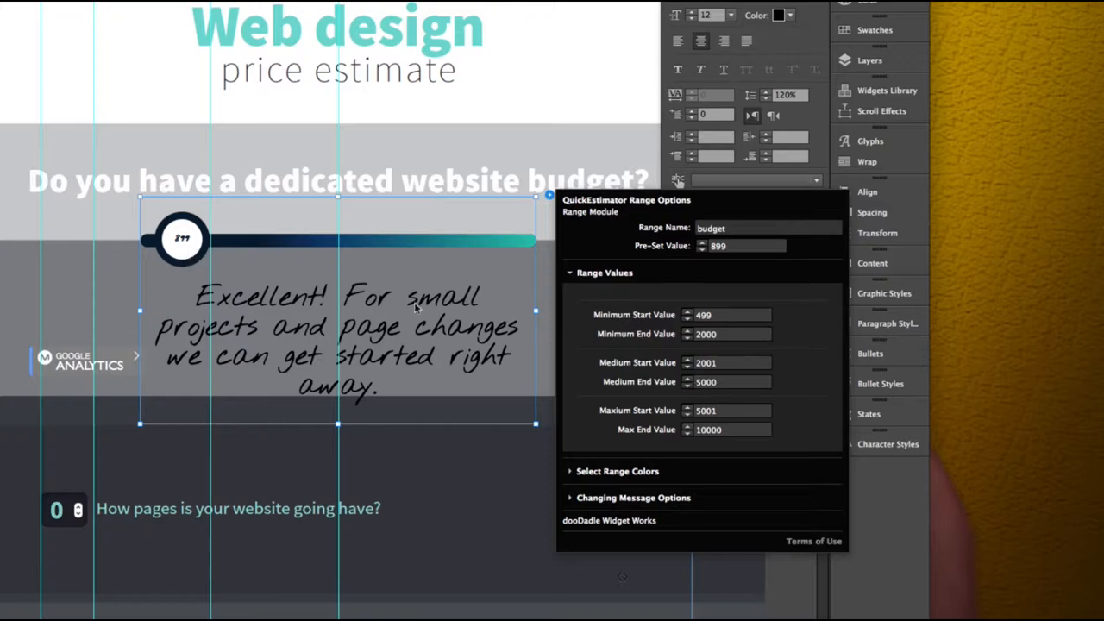
pyautogui.moveTo(313, 309)
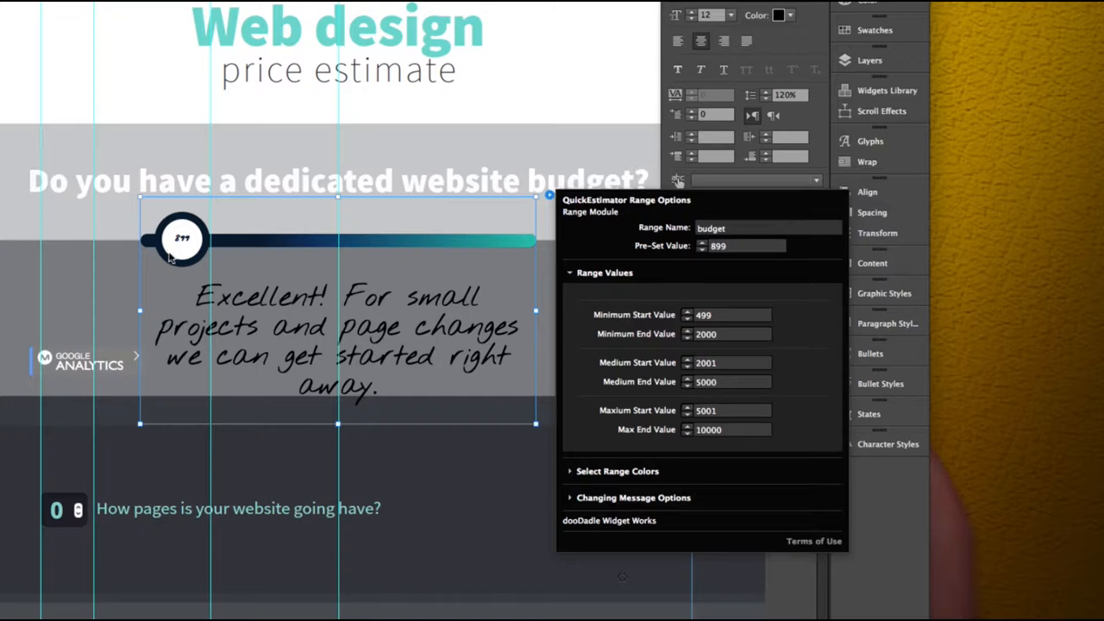
pyautogui.moveTo(183, 249)
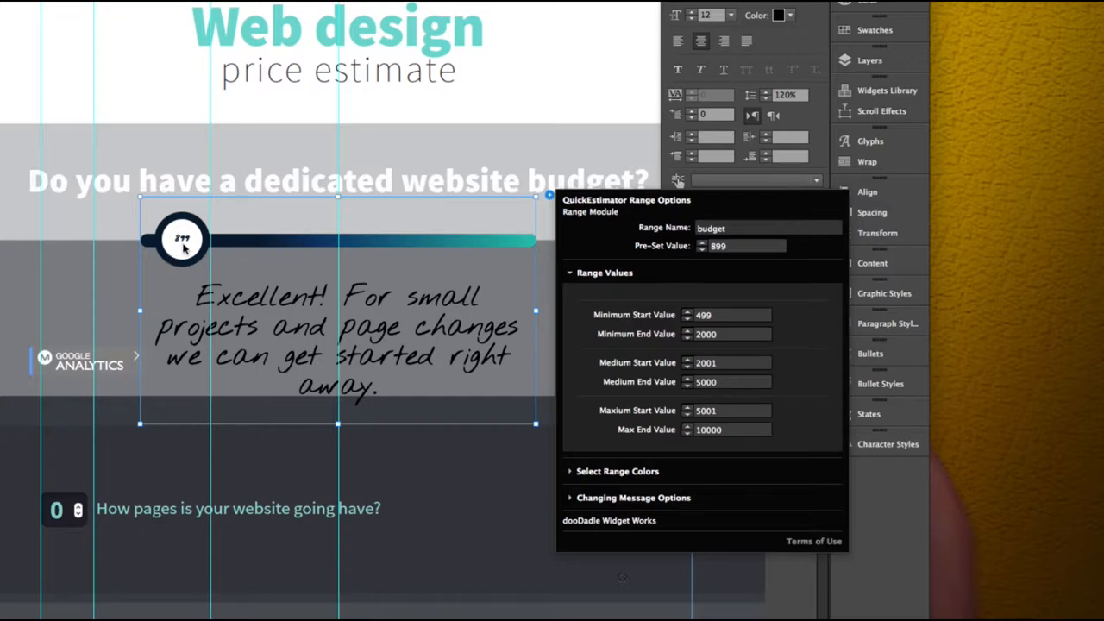
pyautogui.moveTo(284, 246)
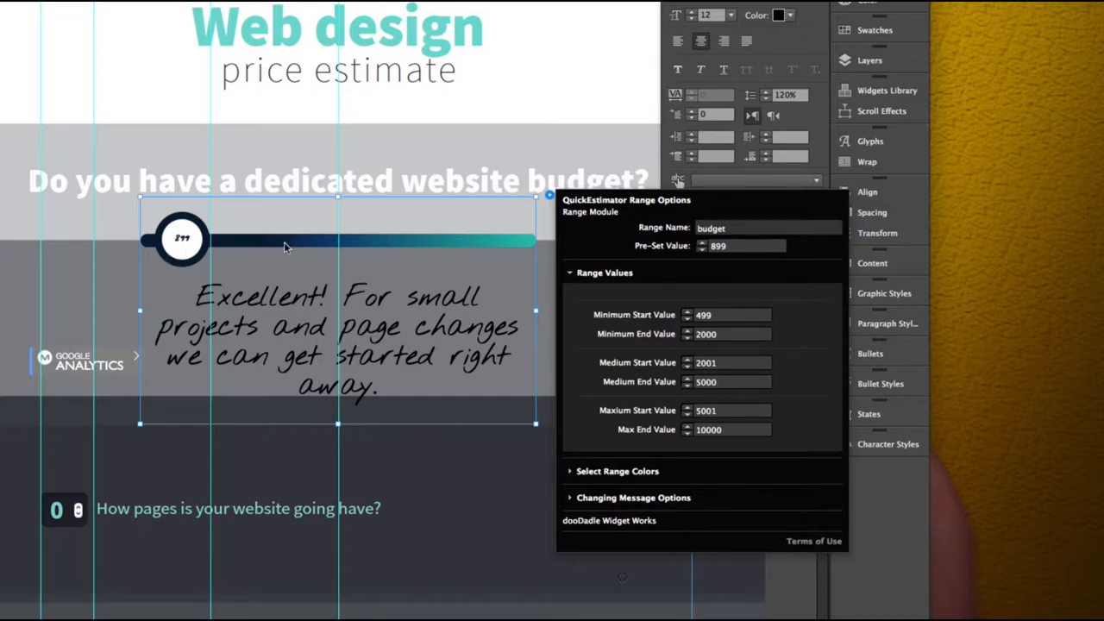
pyautogui.moveTo(278, 248)
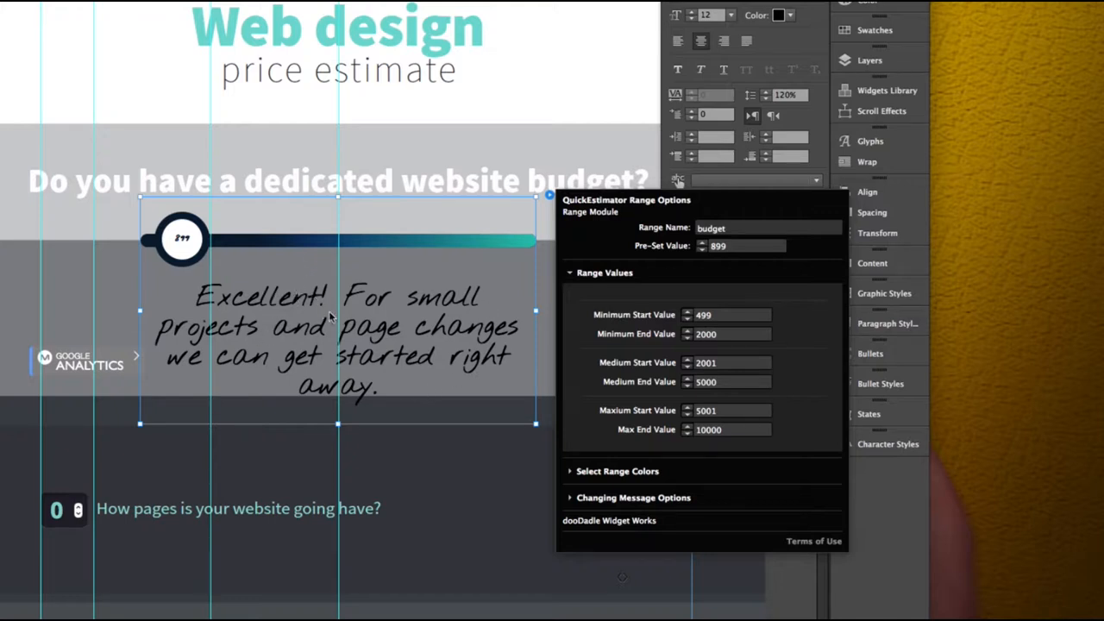
pyautogui.moveTo(182, 239)
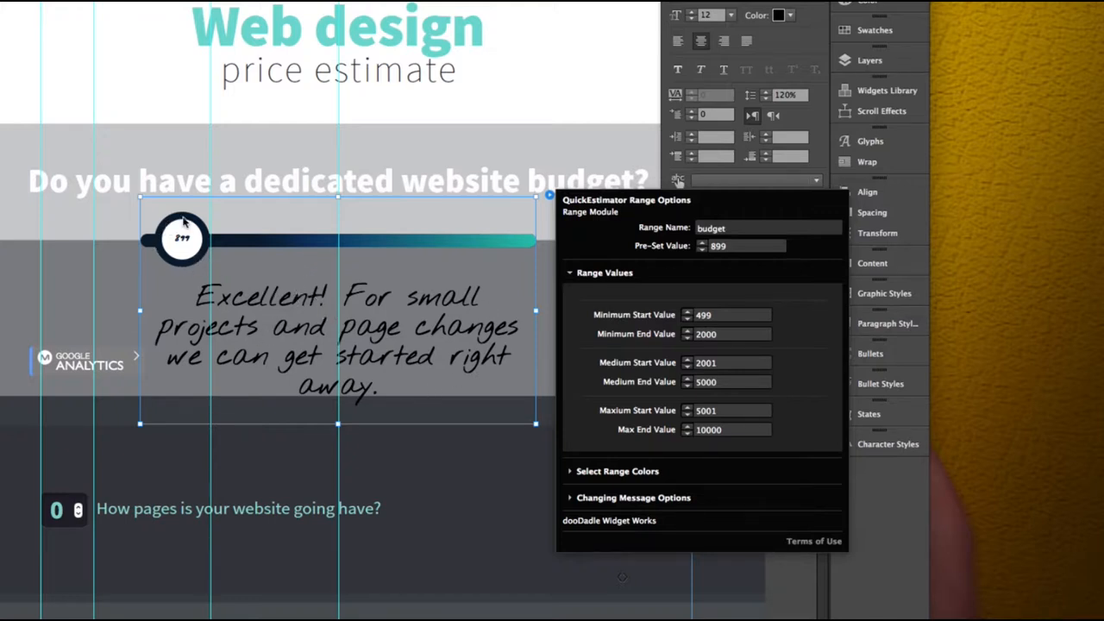
pyautogui.moveTo(363, 261)
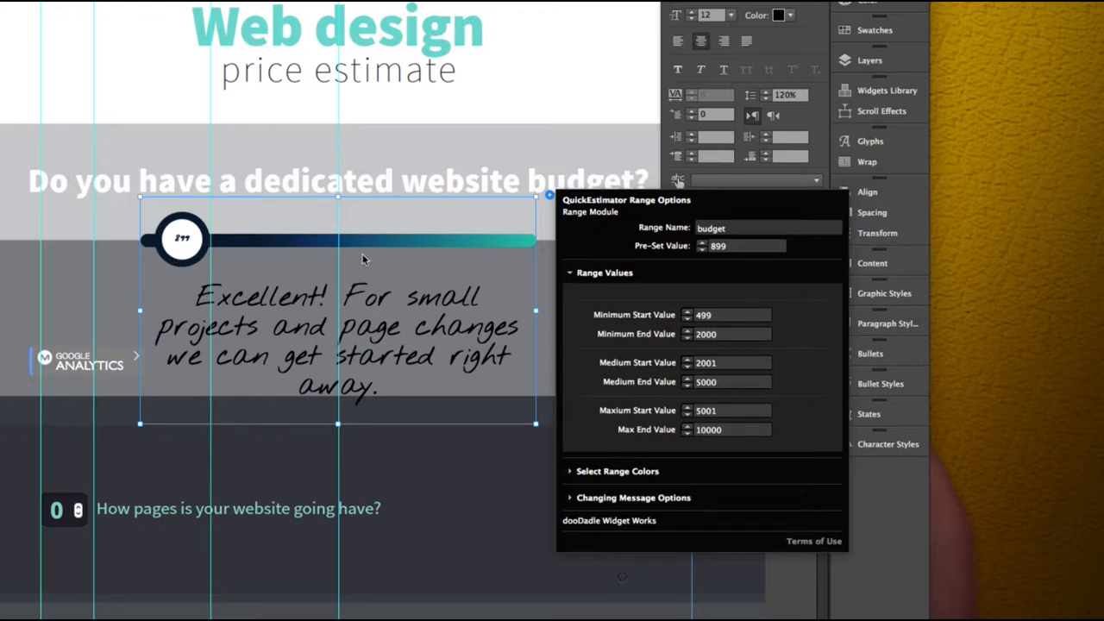
pyautogui.moveTo(339, 249)
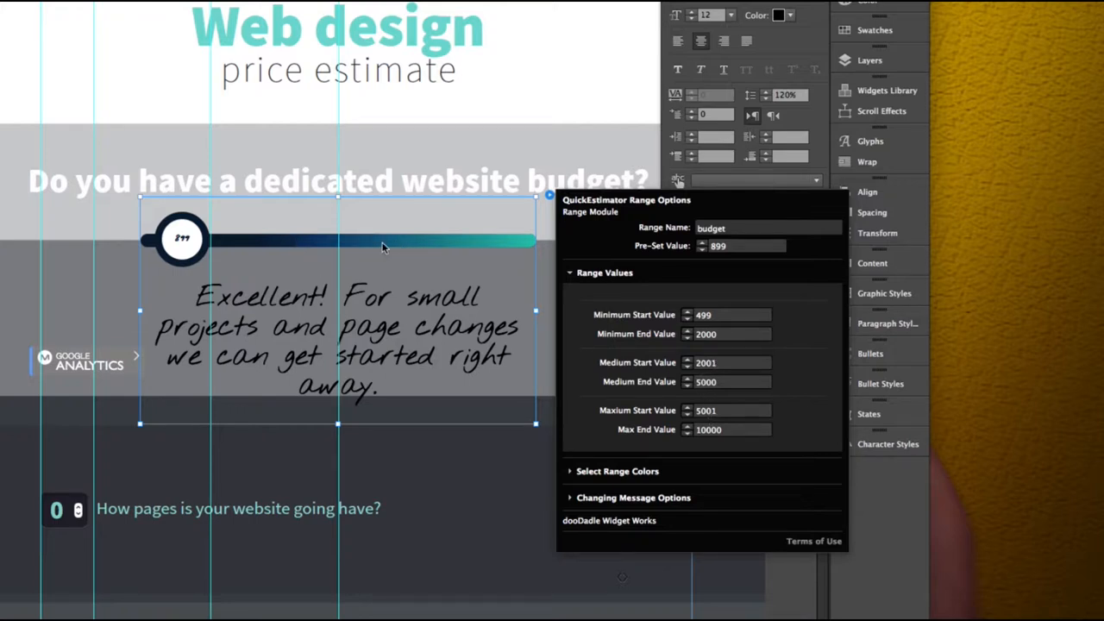
pyautogui.moveTo(315, 250)
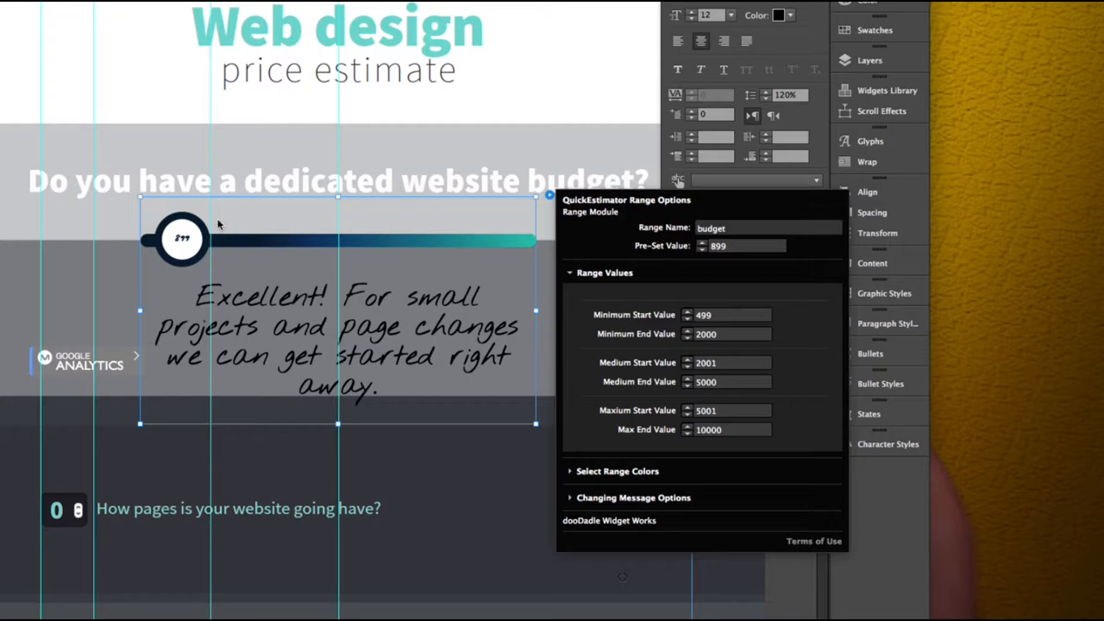
pyautogui.click(570, 272)
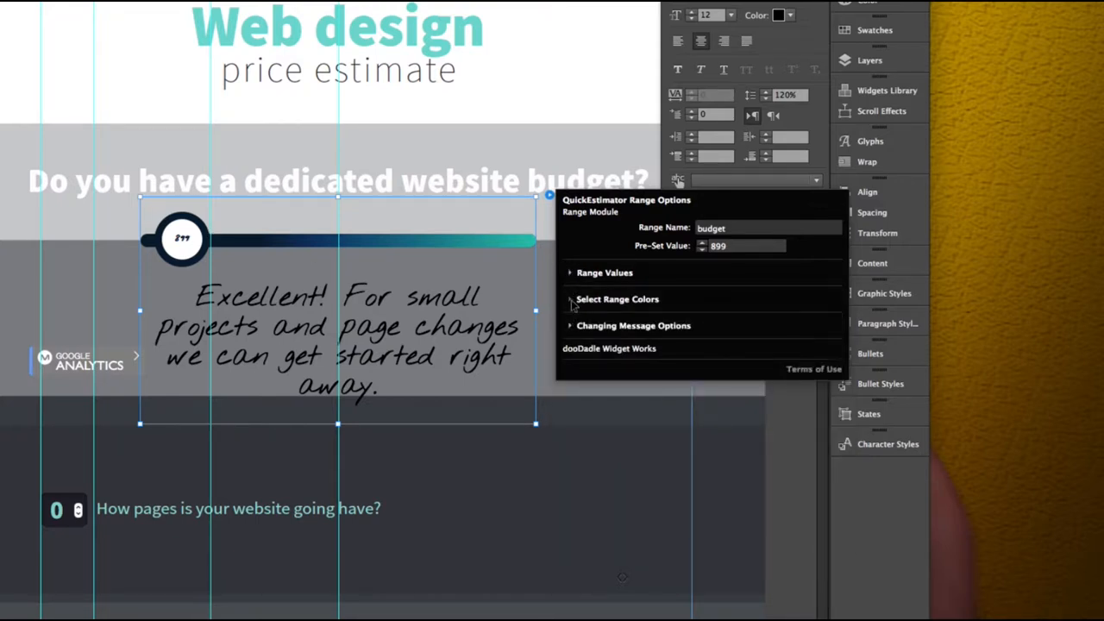
# Expand Changing Message Options, turn on variable messages and reach the message colour choices
pyautogui.click(616, 300)
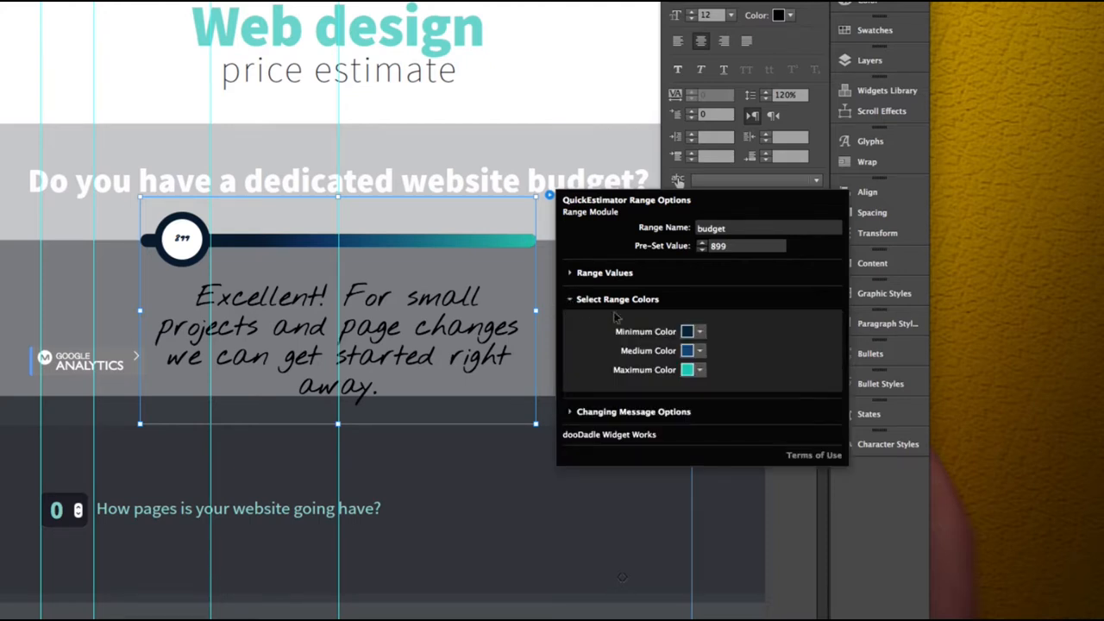
pyautogui.moveTo(671, 345)
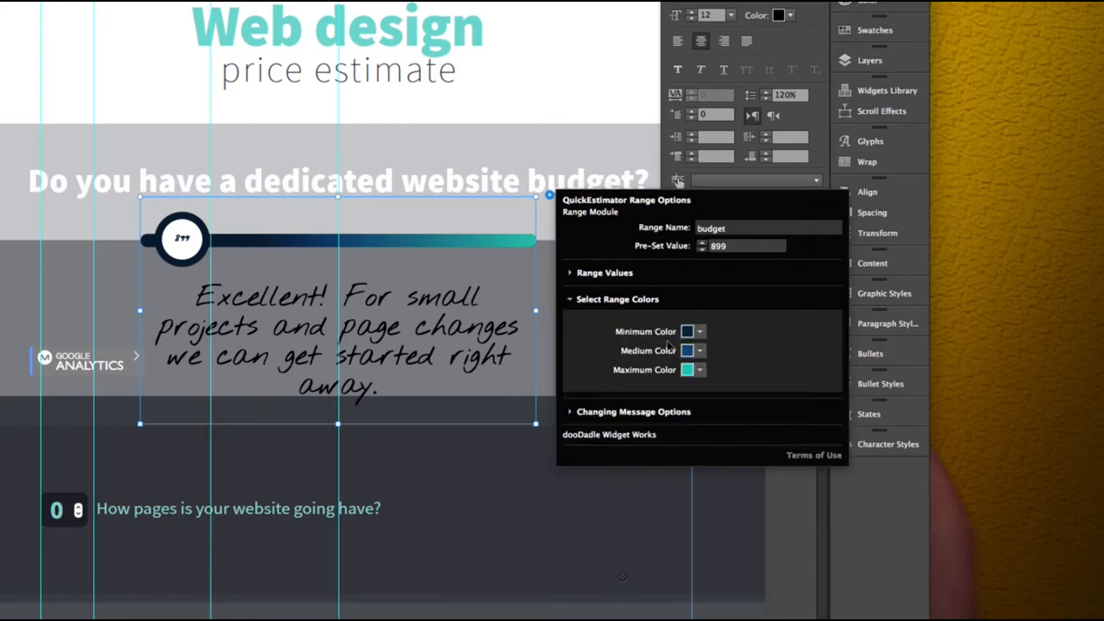
pyautogui.moveTo(688, 369)
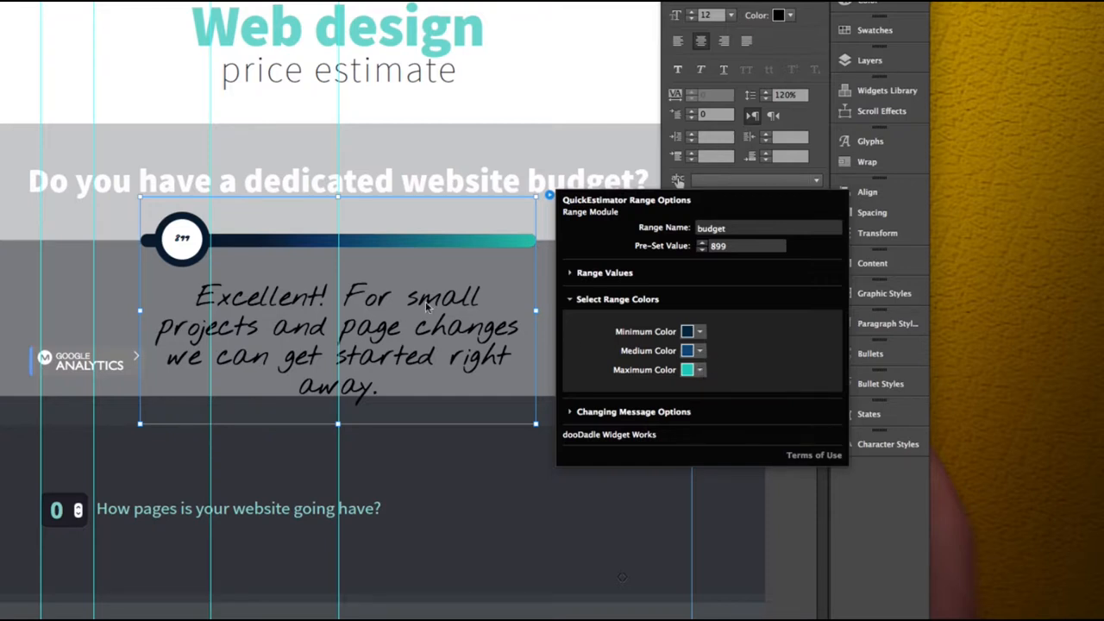
pyautogui.moveTo(557, 294)
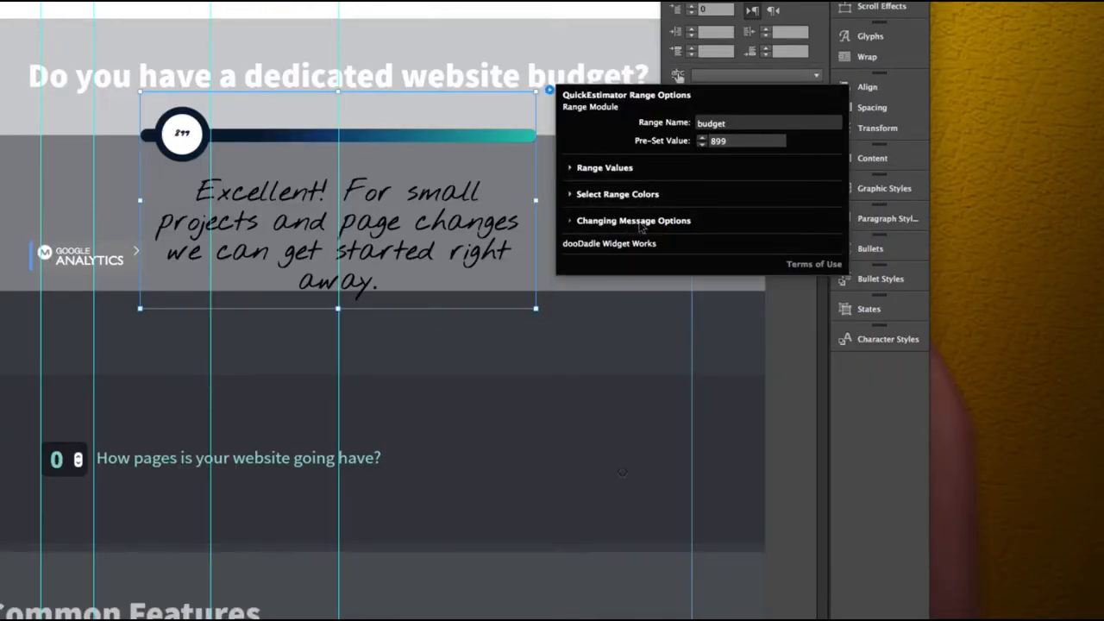
pyautogui.click(634, 220)
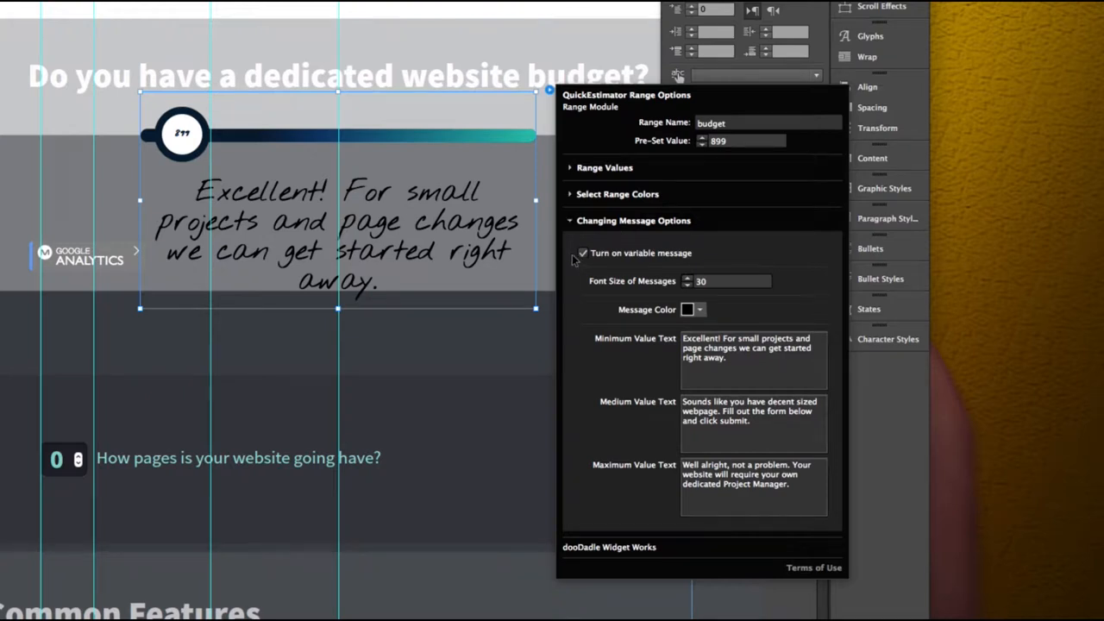
pyautogui.moveTo(630, 263)
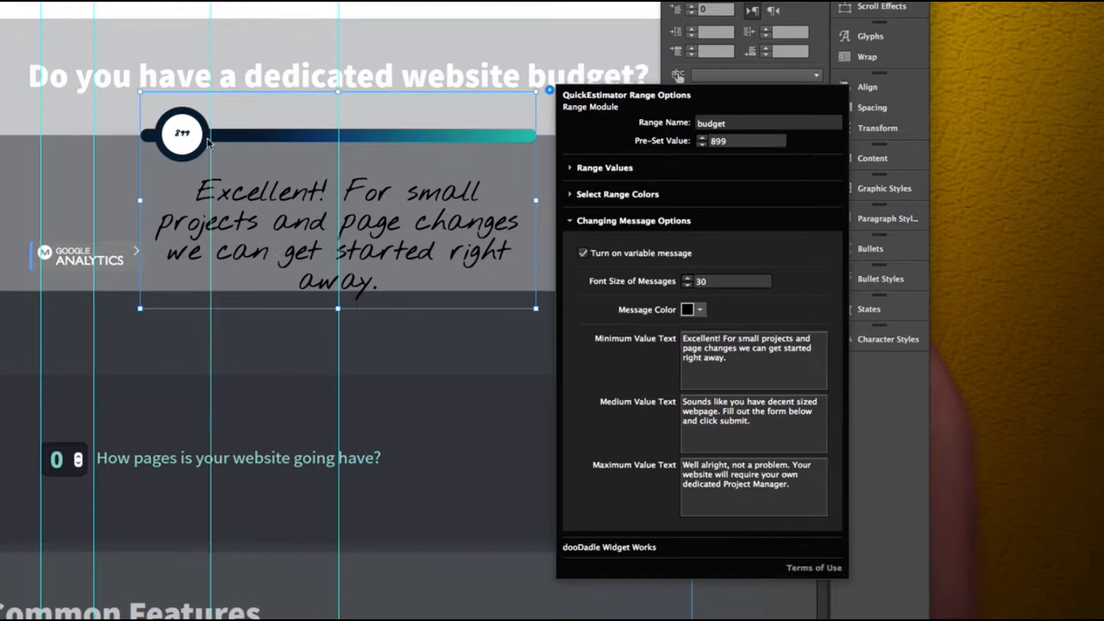
pyautogui.moveTo(480, 200)
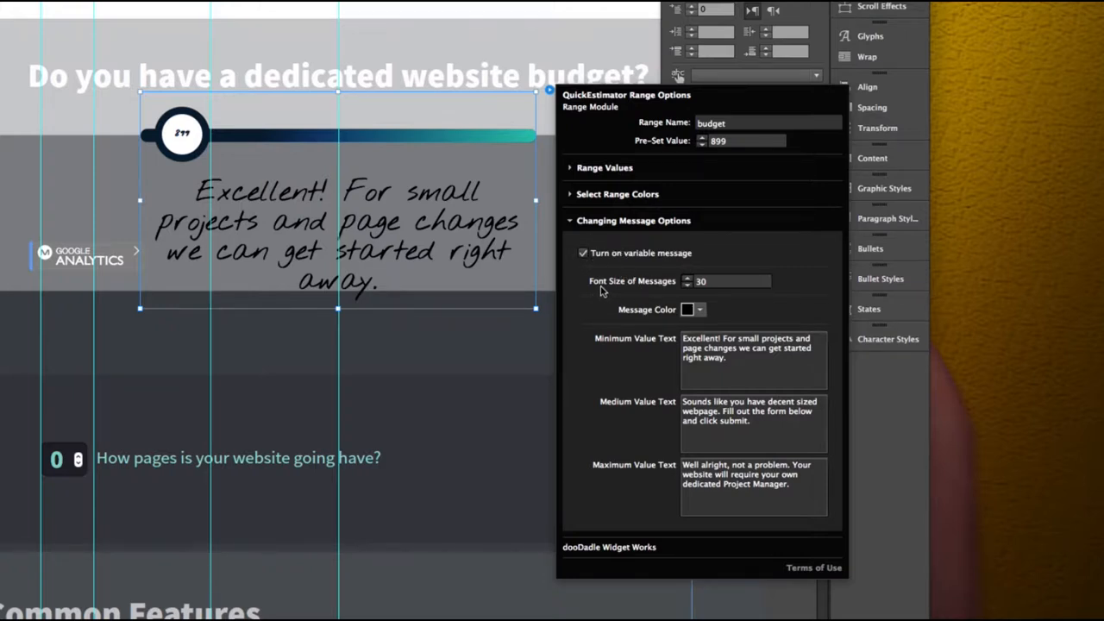
pyautogui.moveTo(399, 210)
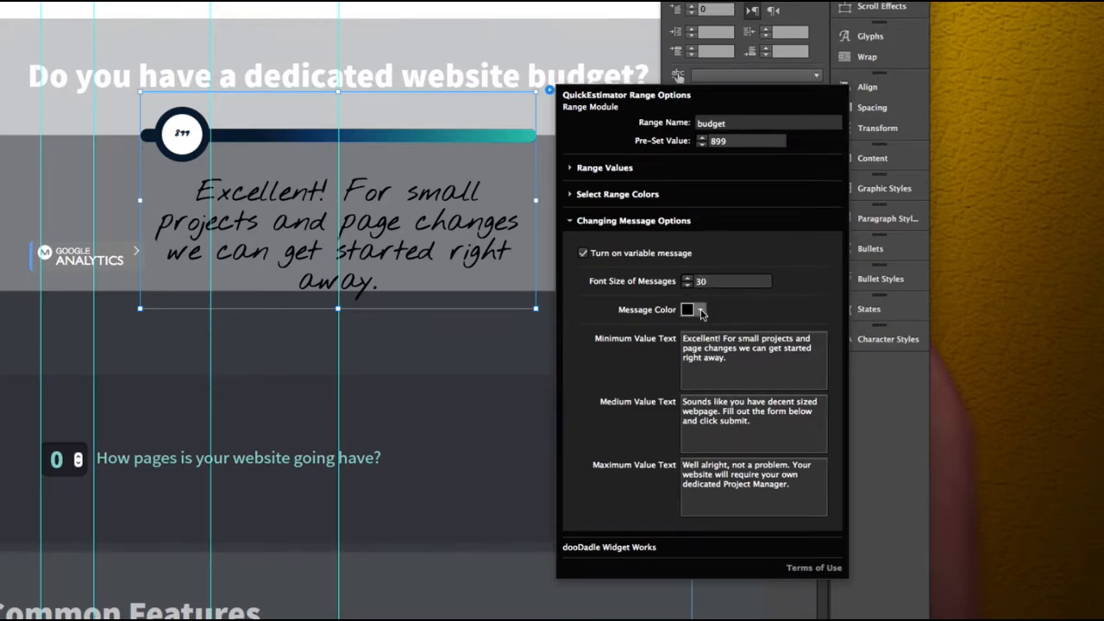
pyautogui.click(687, 310)
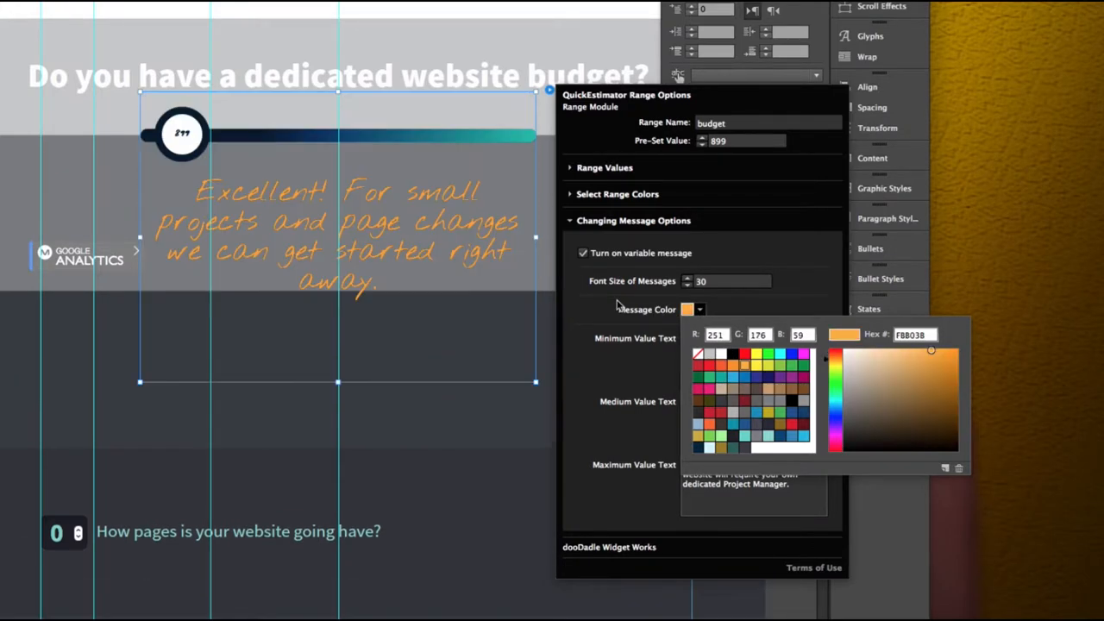
pyautogui.moveTo(634, 281)
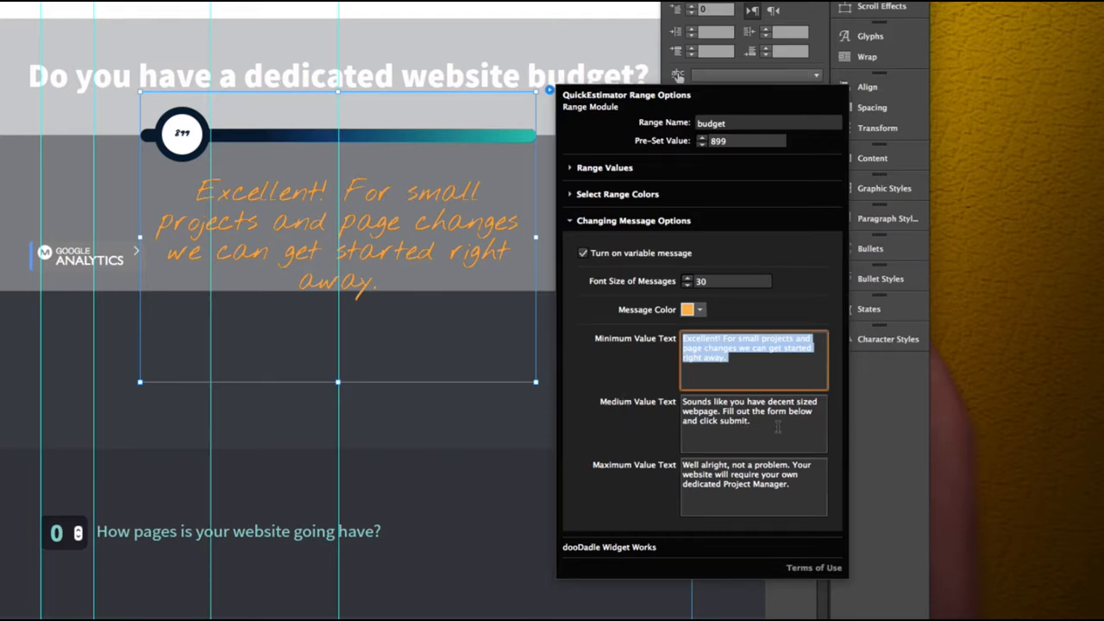
# Leave the messages orange (FBB03B), check the minimum value text and collapse the message settings
pyautogui.click(750, 410)
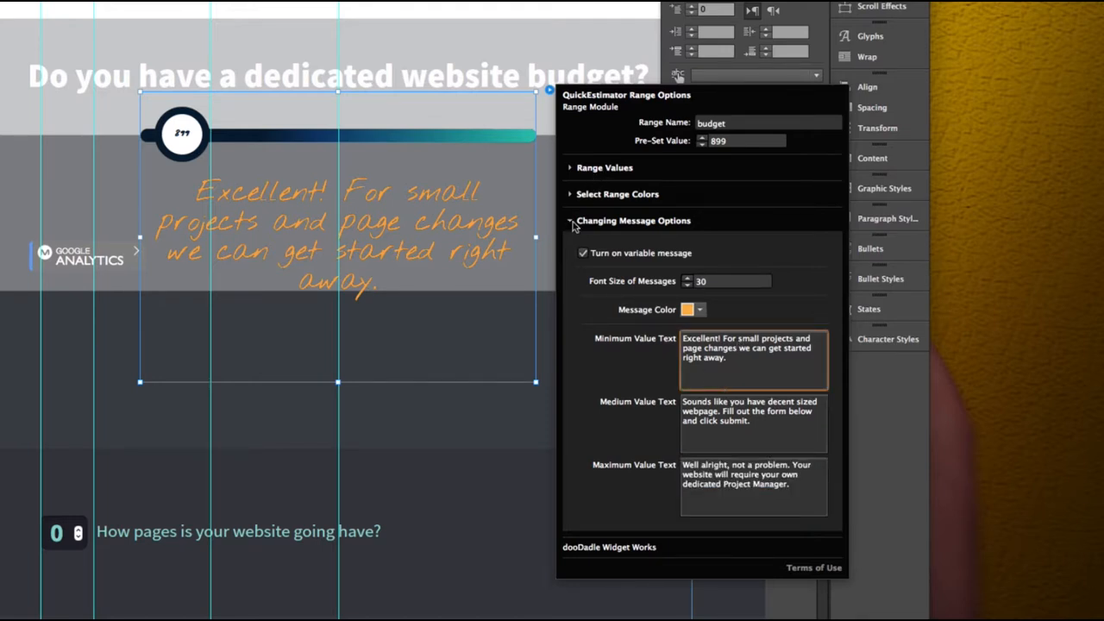
pyautogui.click(570, 220)
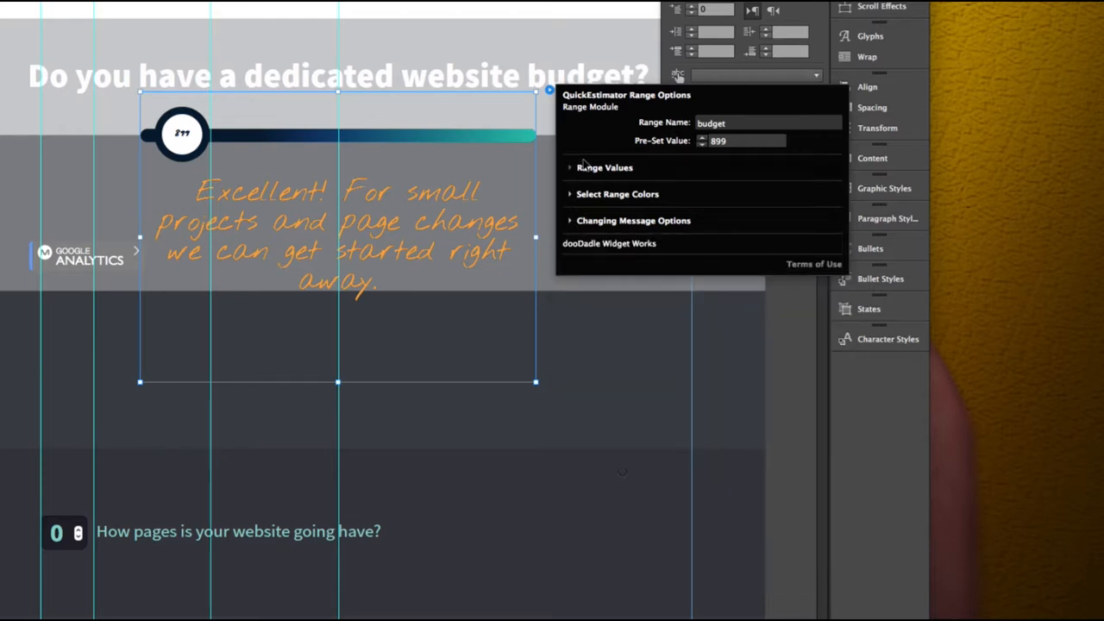
pyautogui.moveTo(584, 166)
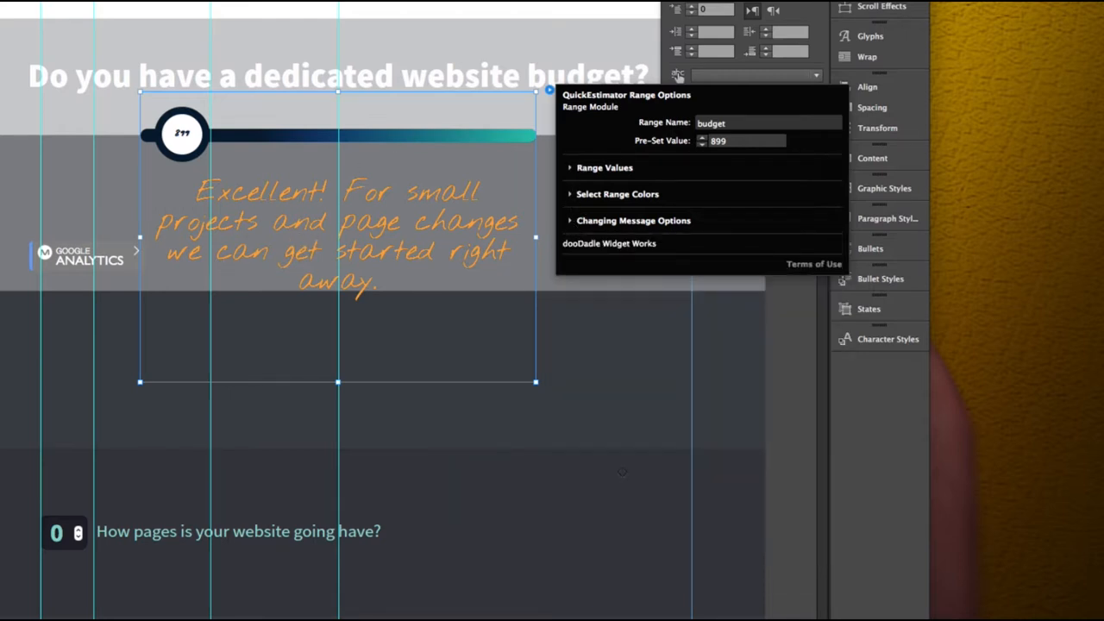
pyautogui.moveTo(281, 237)
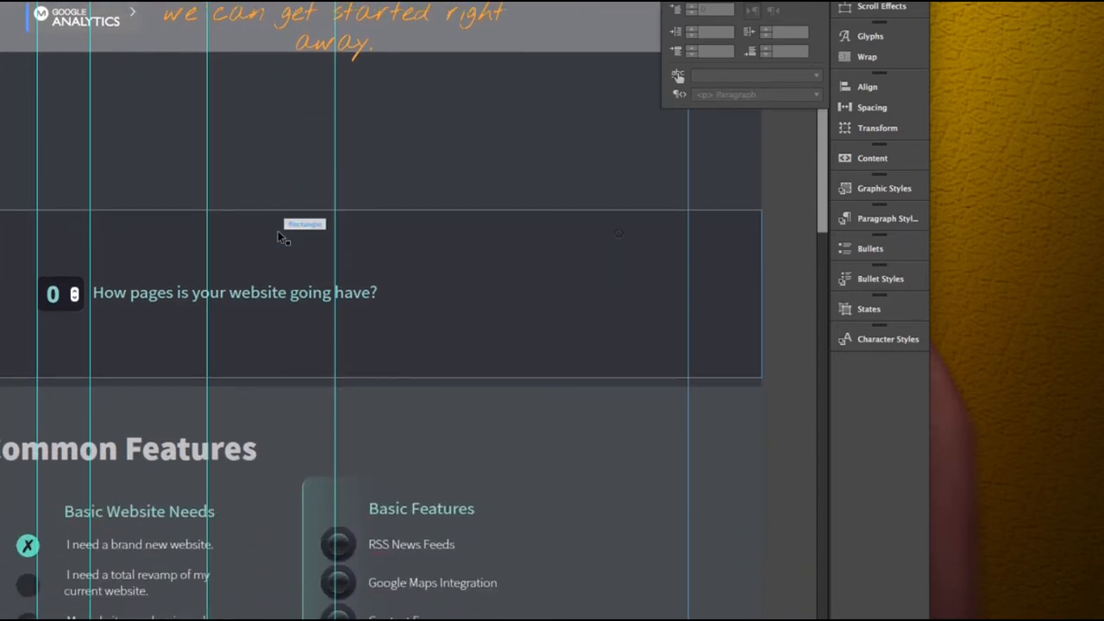
# Scroll down the page to the QuickEstimate Totals v4 widget
pyautogui.scroll(-3)
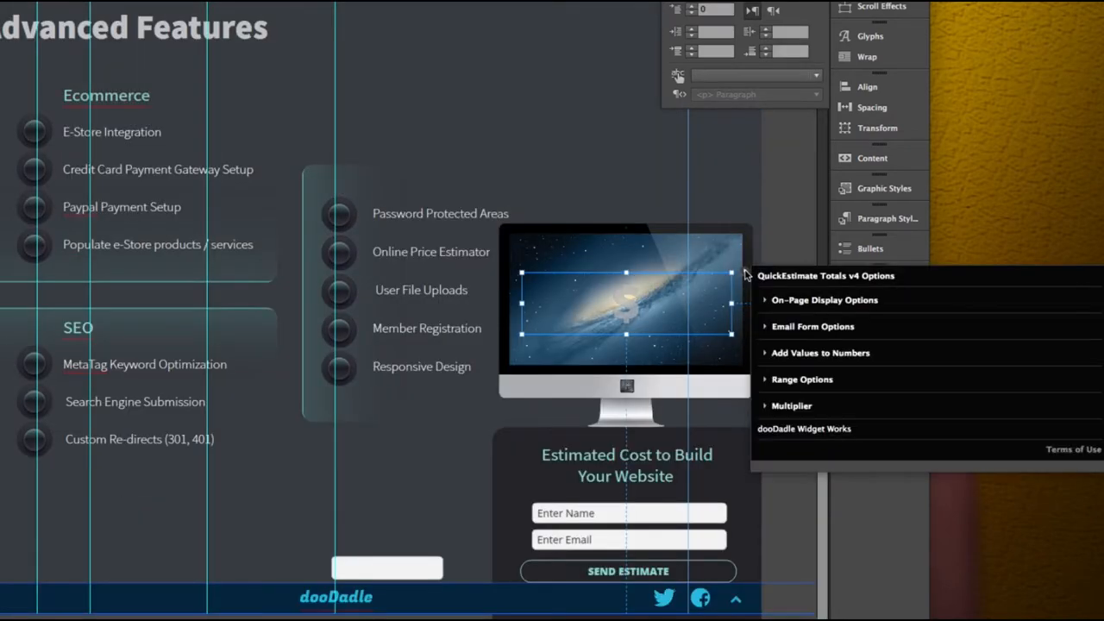
# Expand the Totals widget's Range Options, leaving 'Range visable in total' unchecked
pyautogui.click(801, 378)
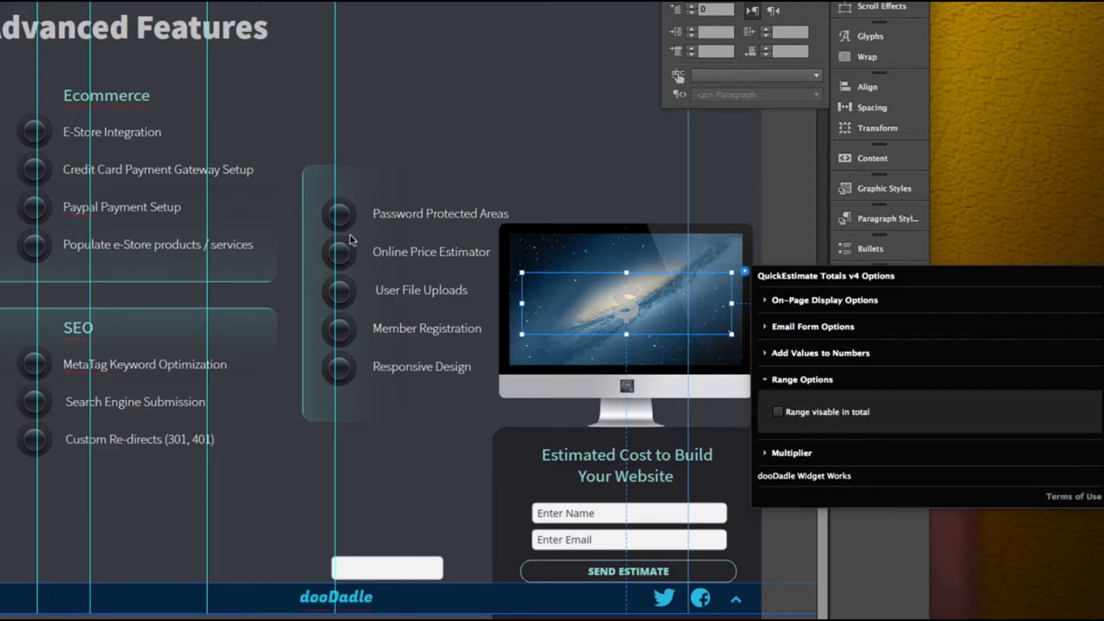
pyautogui.moveTo(377, 189)
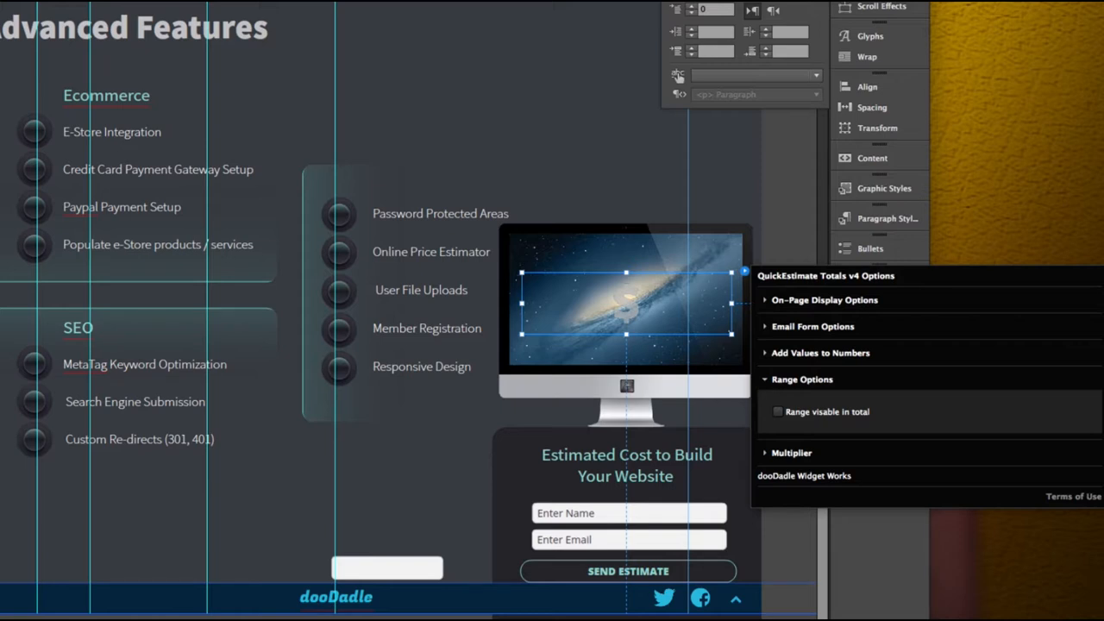
pyautogui.moveTo(265, 257)
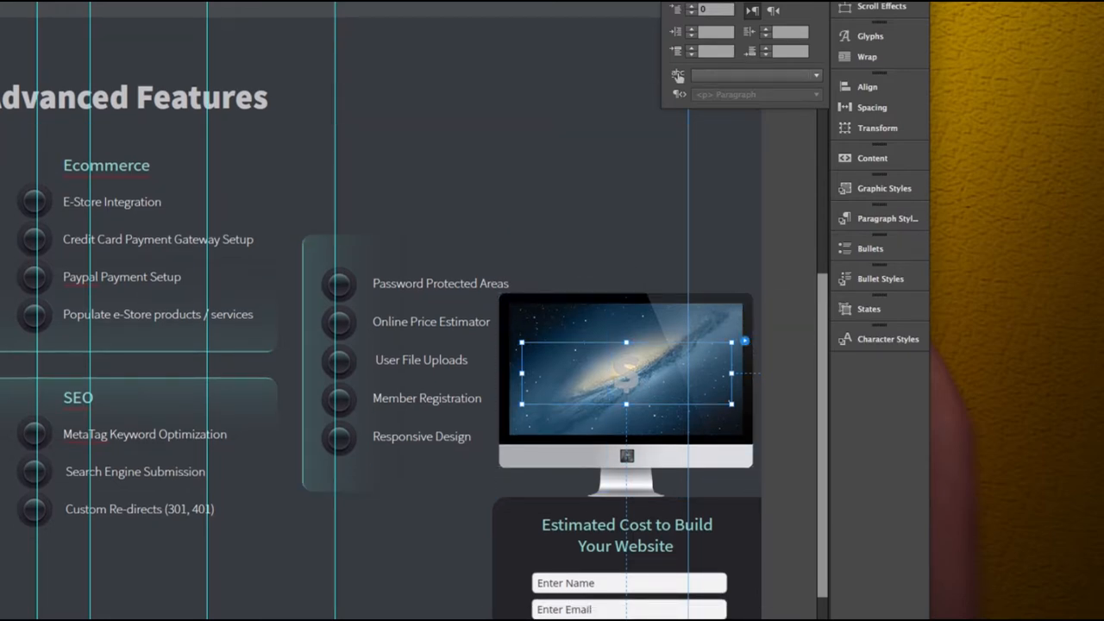
# Reopen the QuickEstimate Totals v4 options with all sections collapsed
pyautogui.scroll(-3)
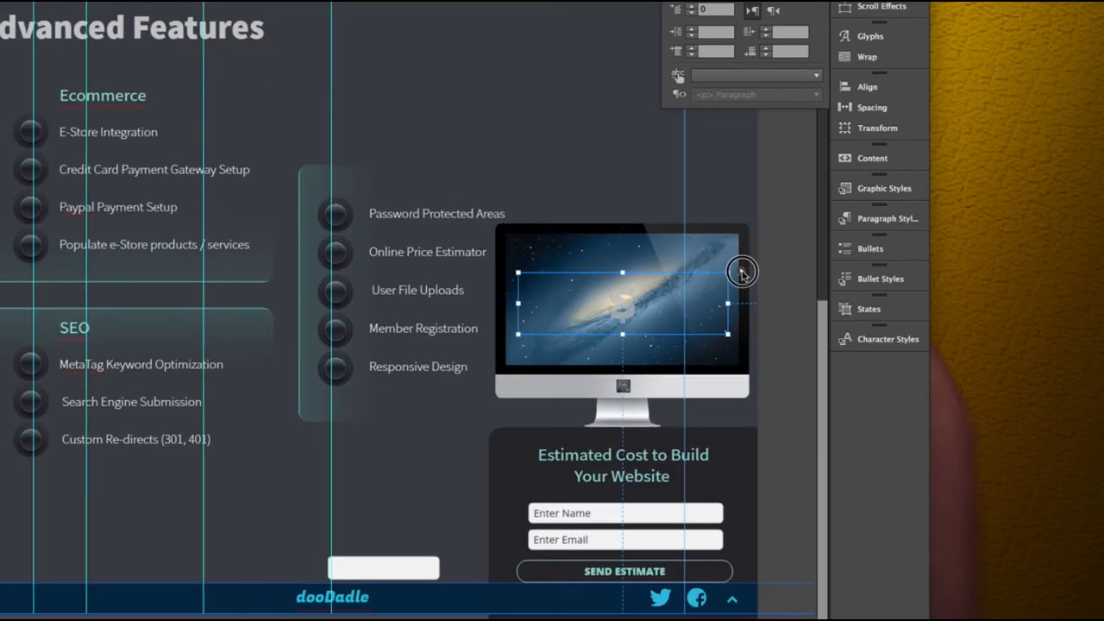
pyautogui.click(742, 274)
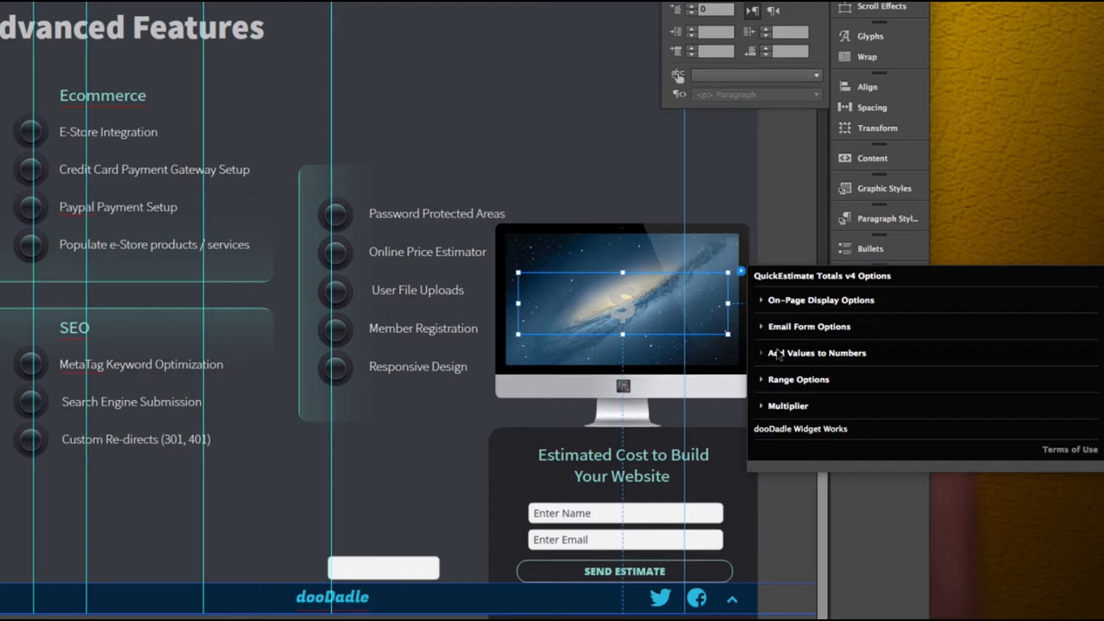
pyautogui.moveTo(767, 339)
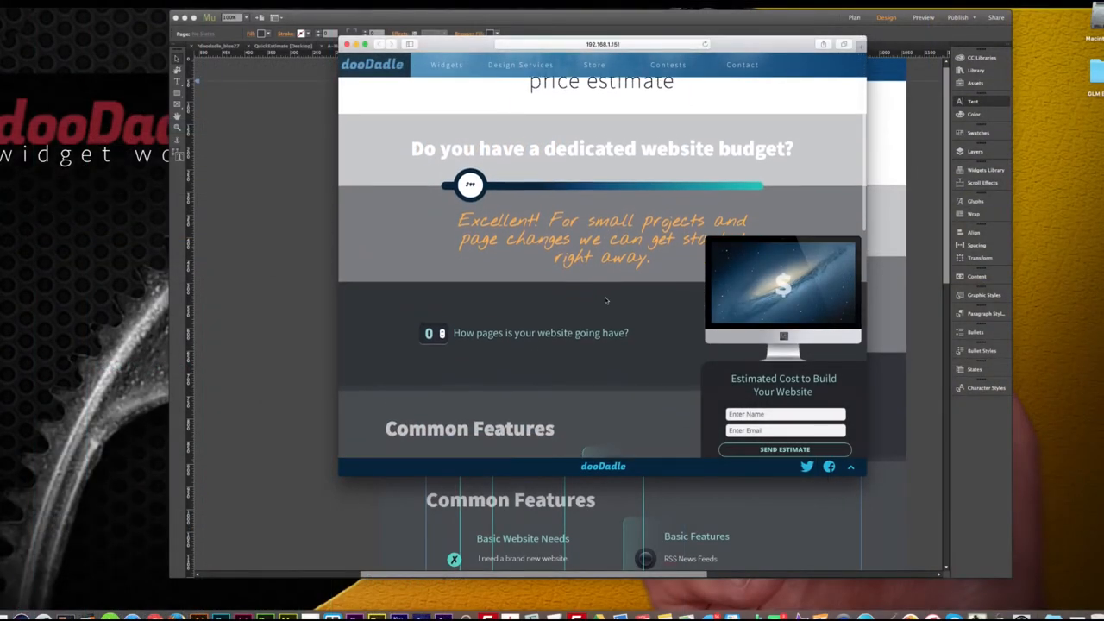
# Drag the budget slider to medium, near-max, low and maximum, watching messages swap while the total stays $0
pyautogui.scroll(-3)
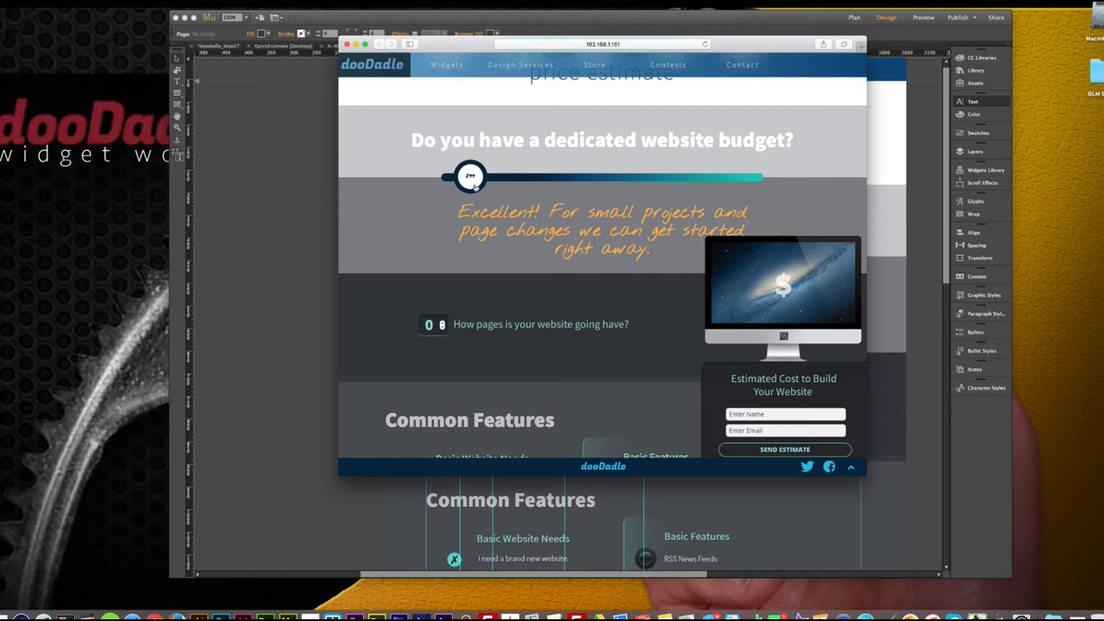
pyautogui.moveTo(470, 177); pyautogui.dragTo(561, 176)
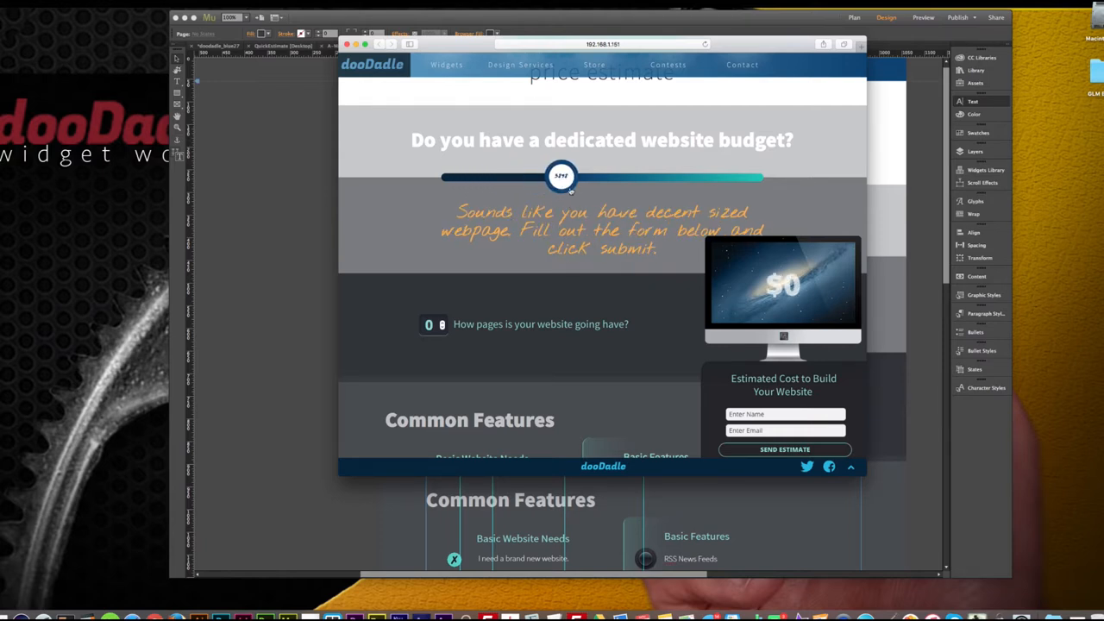
pyautogui.moveTo(561, 177); pyautogui.dragTo(648, 177)
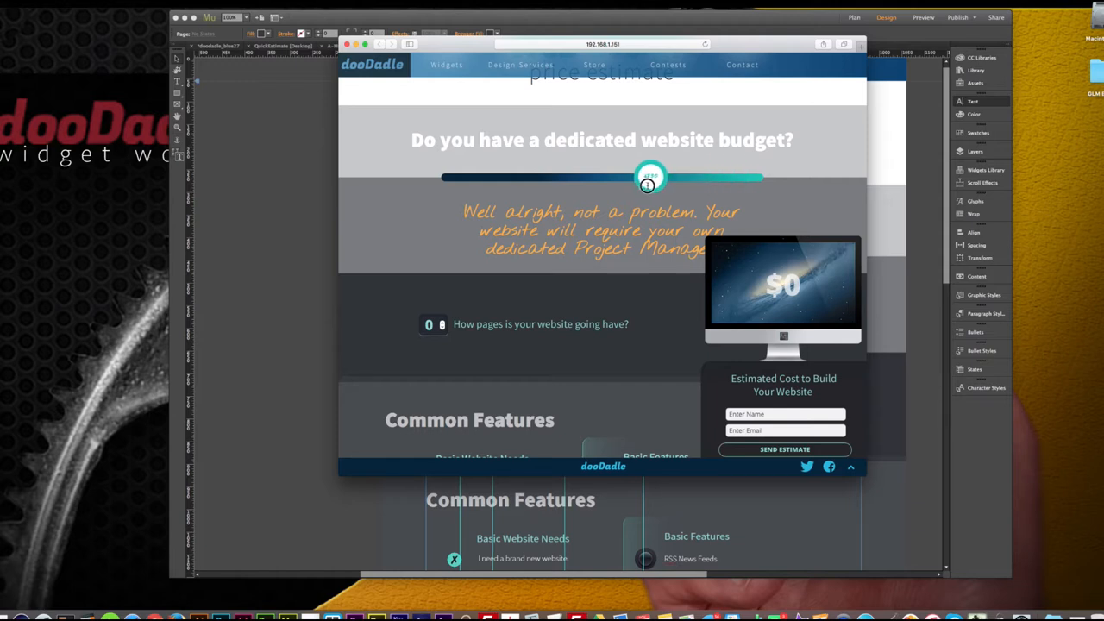
pyautogui.moveTo(648, 178); pyautogui.dragTo(481, 177)
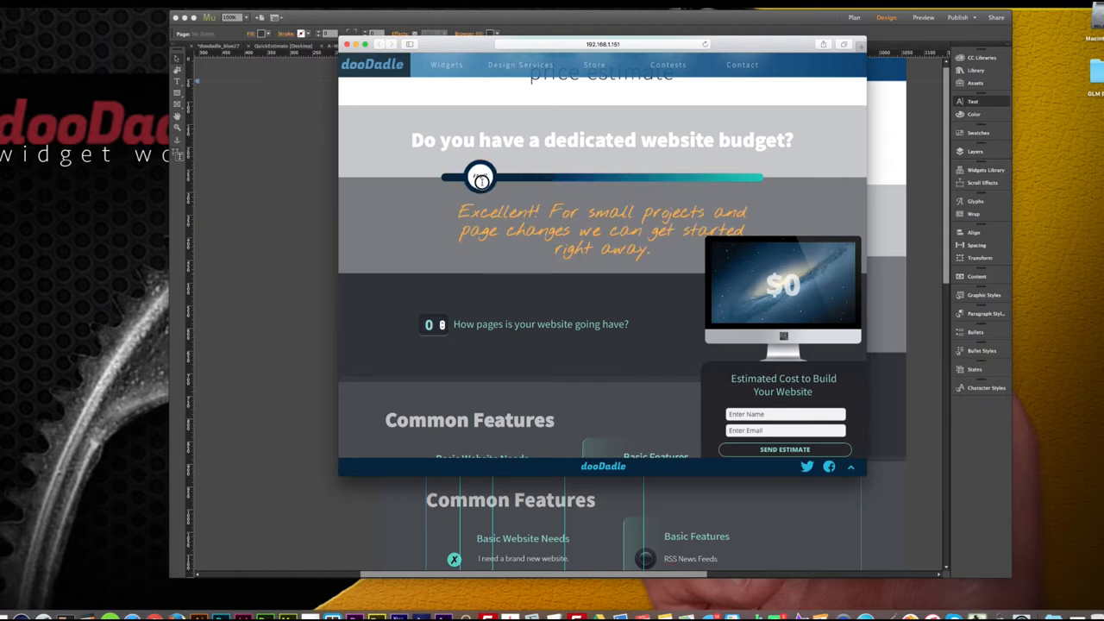
pyautogui.moveTo(482, 178); pyautogui.dragTo(746, 179)
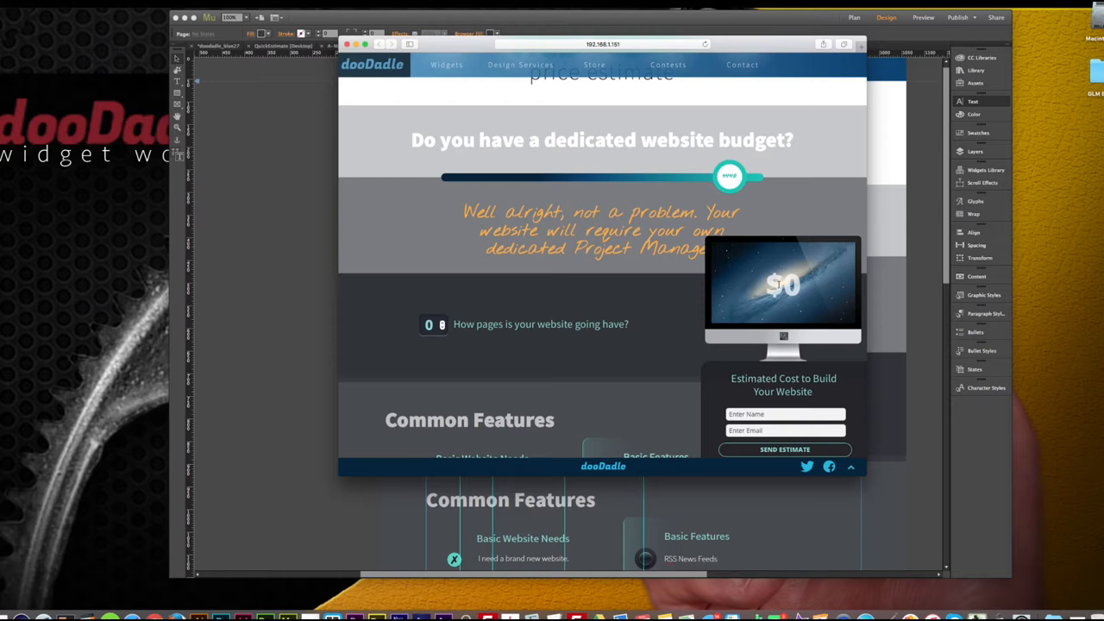
# Scroll past the 2-page, total-revamp estimate of $476 and start entering a name
pyautogui.scroll(-3)
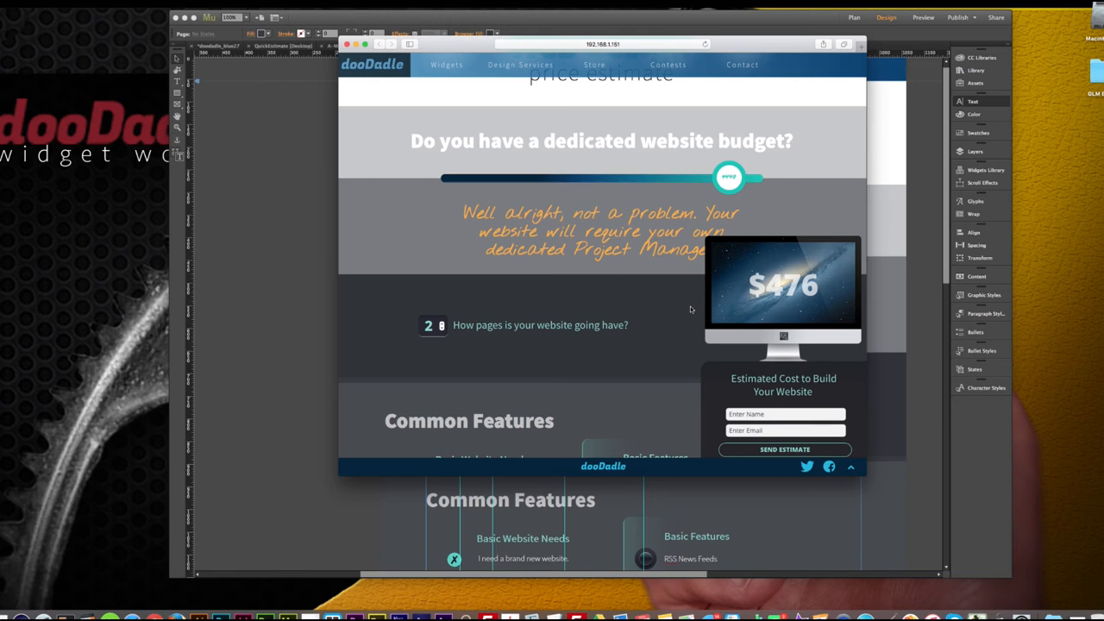
pyautogui.scroll(-3)
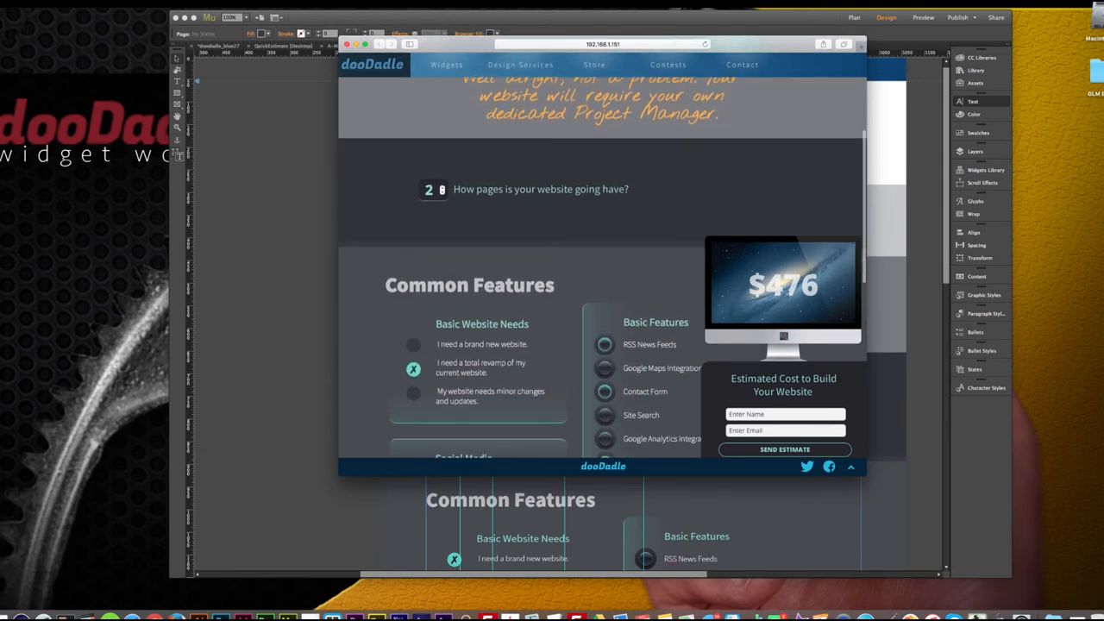
pyautogui.click(785, 414)
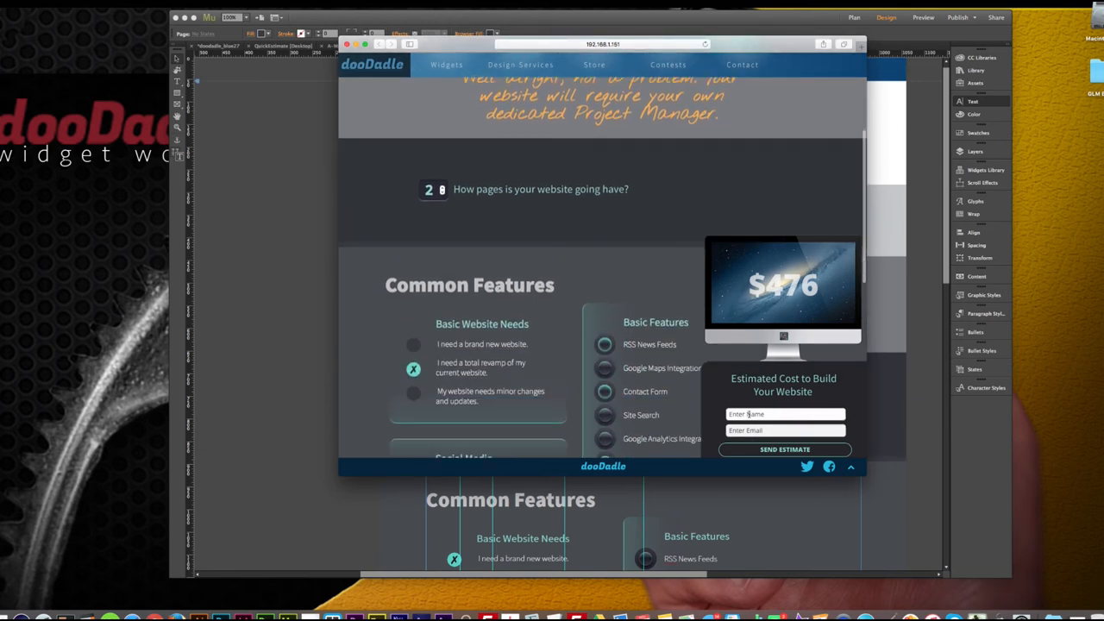